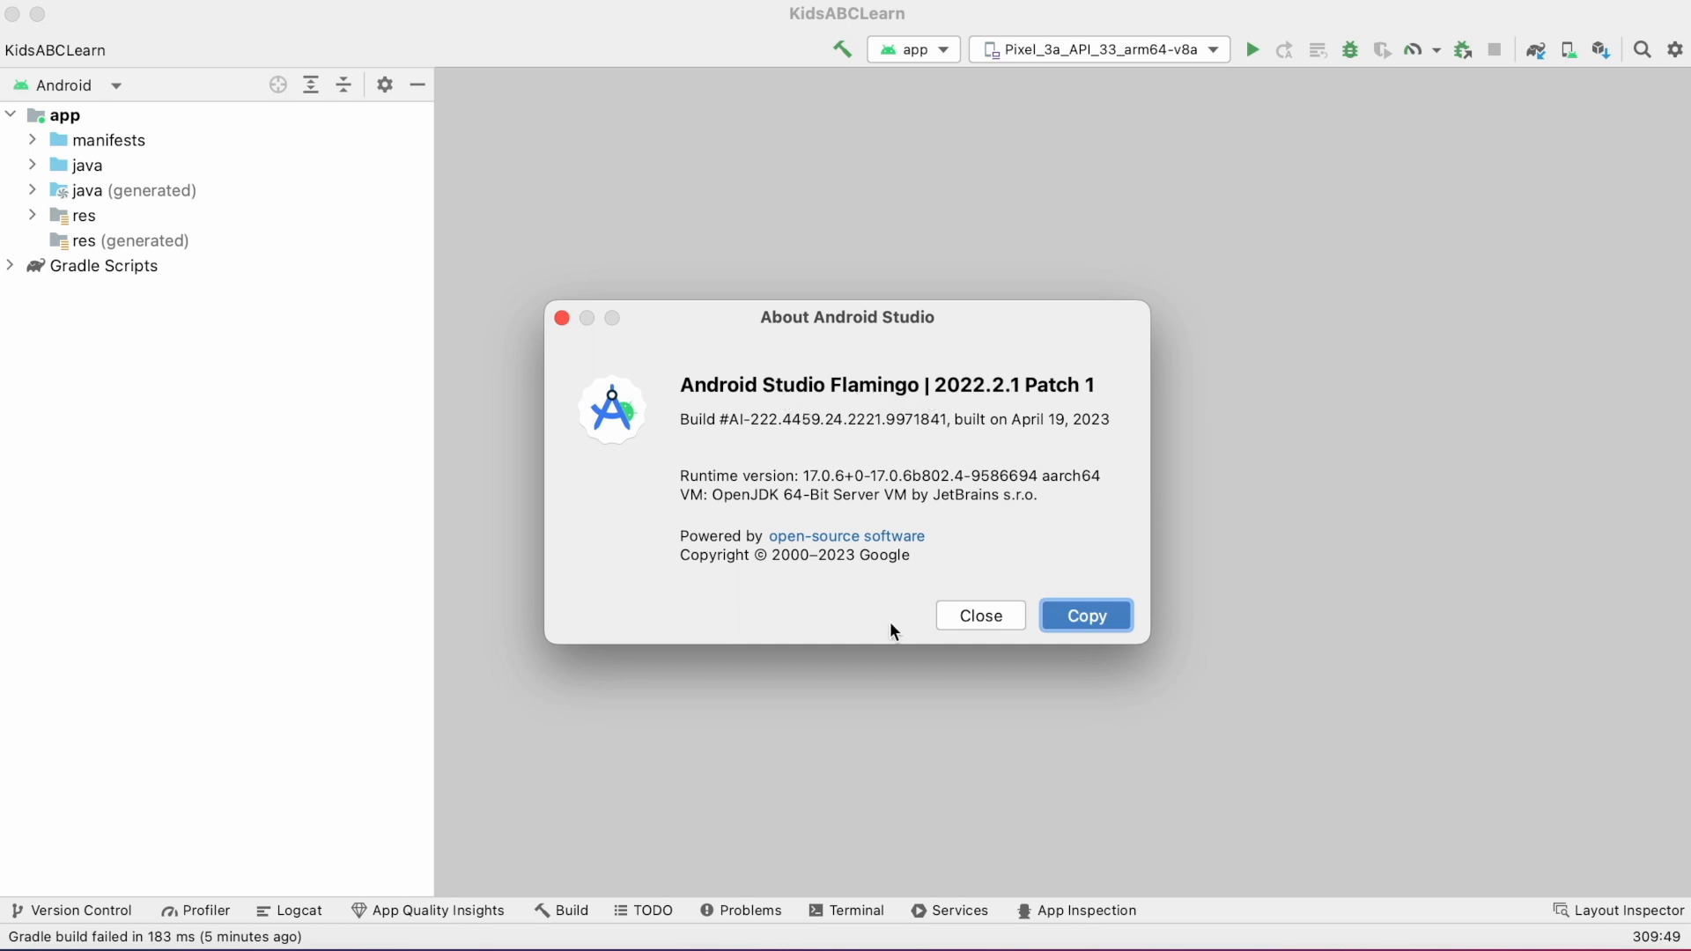
Step: Dismiss the About window, build KidsABCLearn and highlight the first processDebugResources error line
{"action": "left_click", "coordinate": [978, 615]}
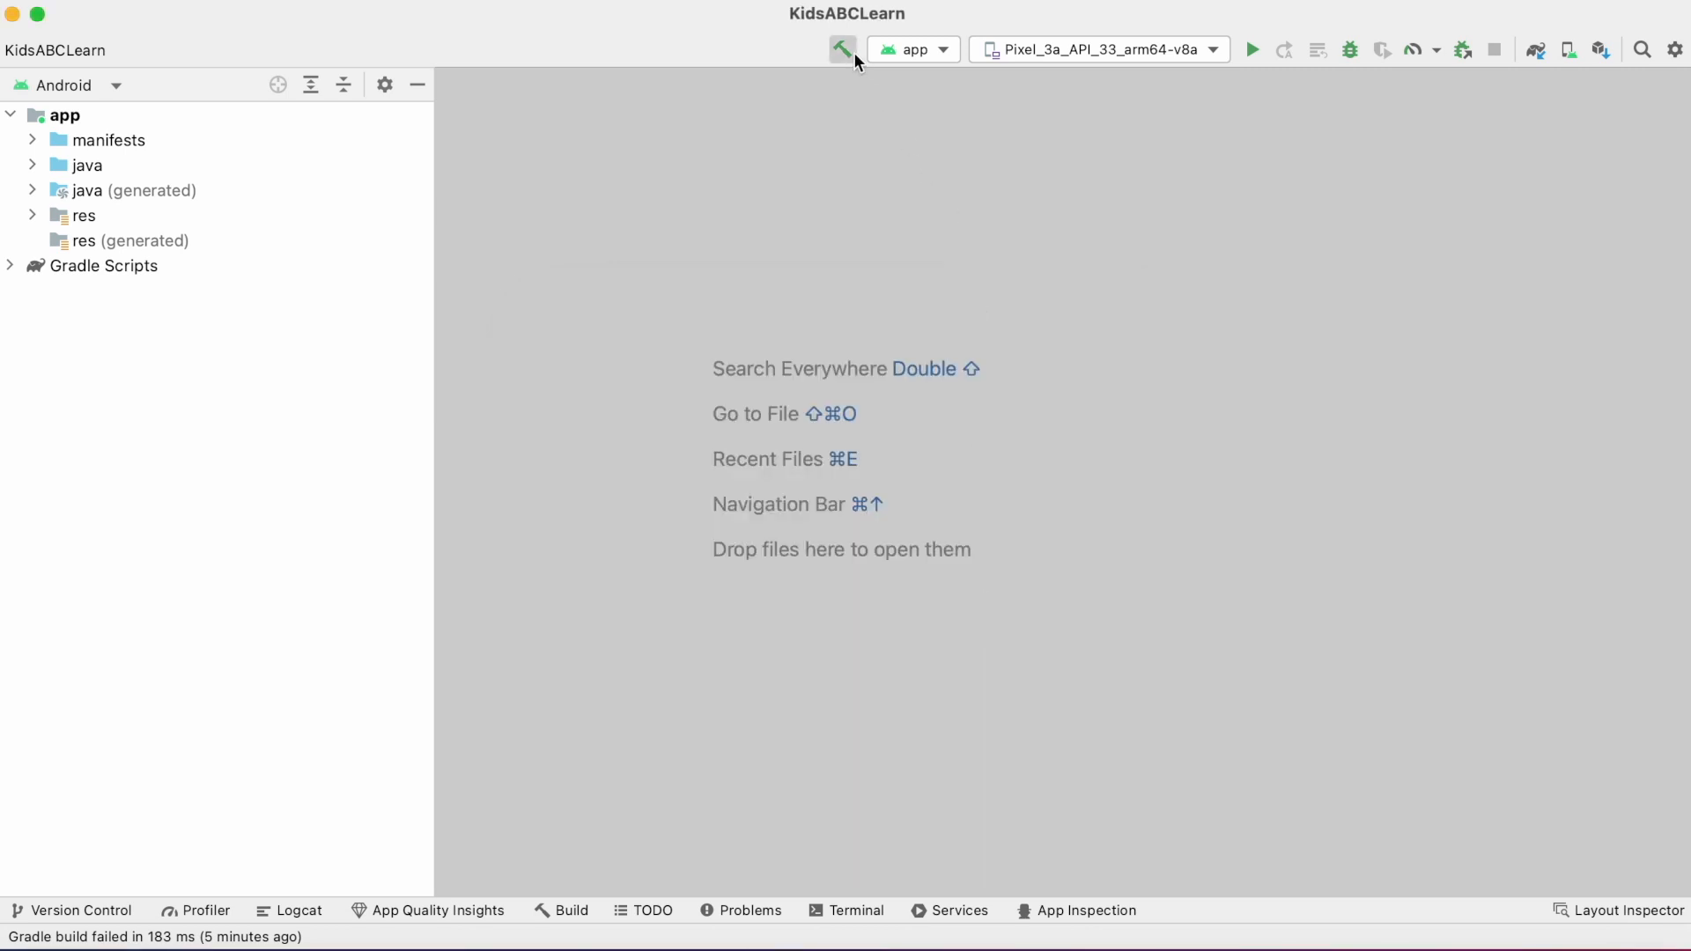
{"action": "left_click", "coordinate": [841, 48]}
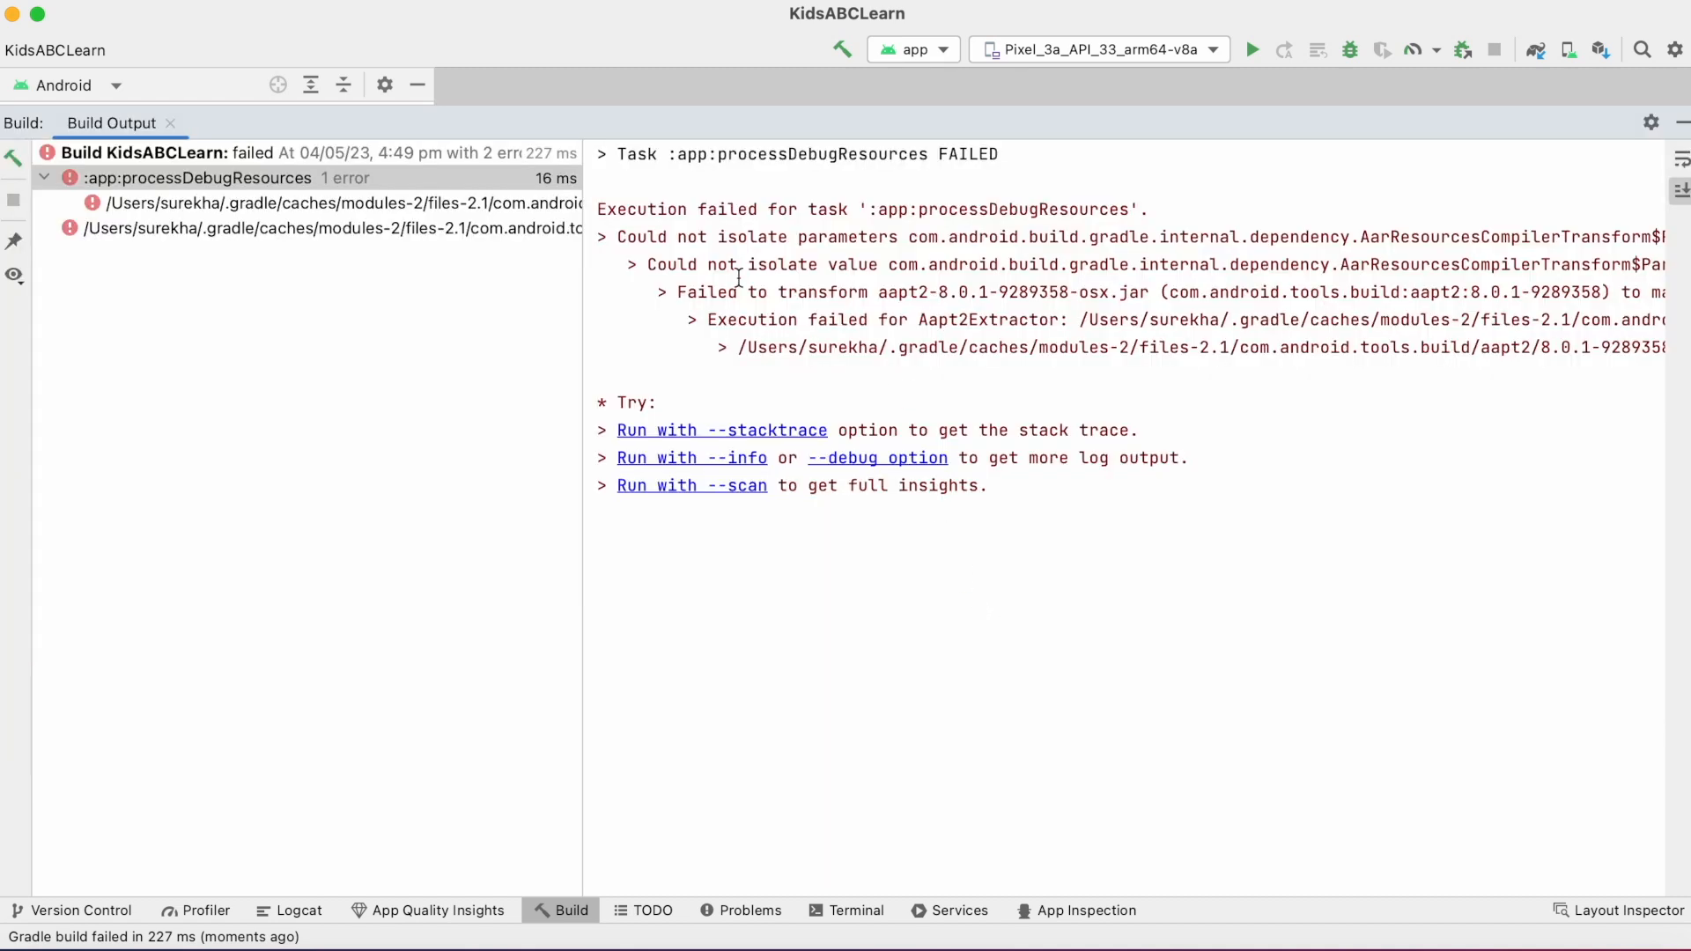
{"action": "left_click_drag", "start_coordinate": [616, 237], "coordinate": [938, 264]}
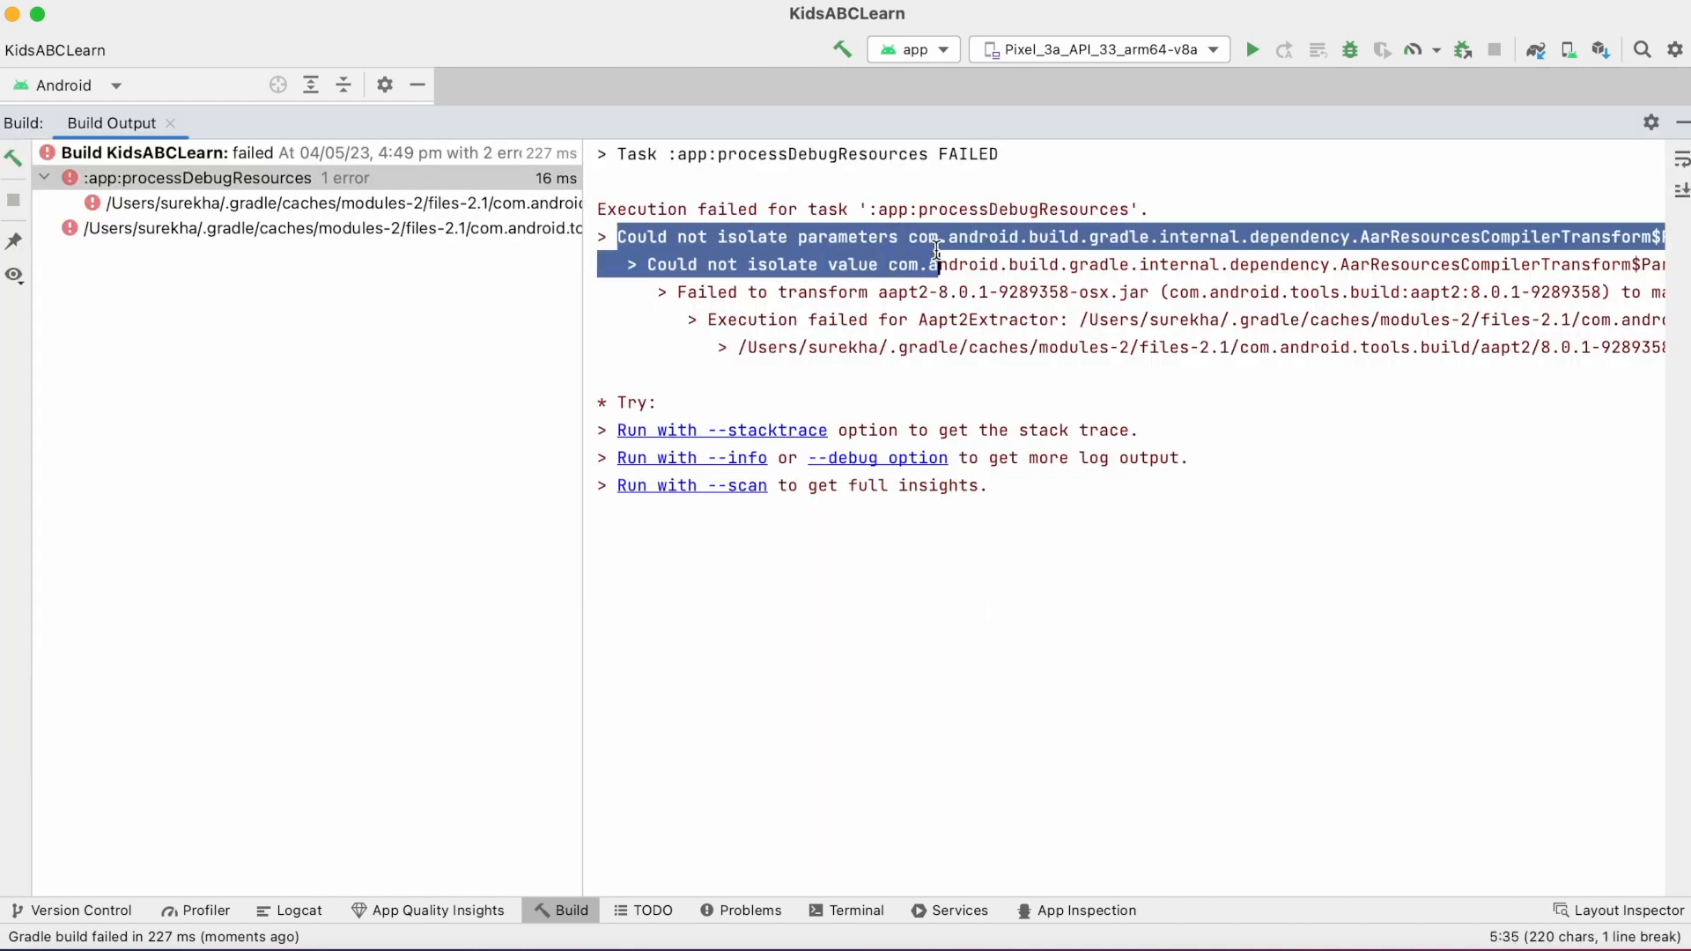
{"action": "left_click", "coordinate": [1570, 226]}
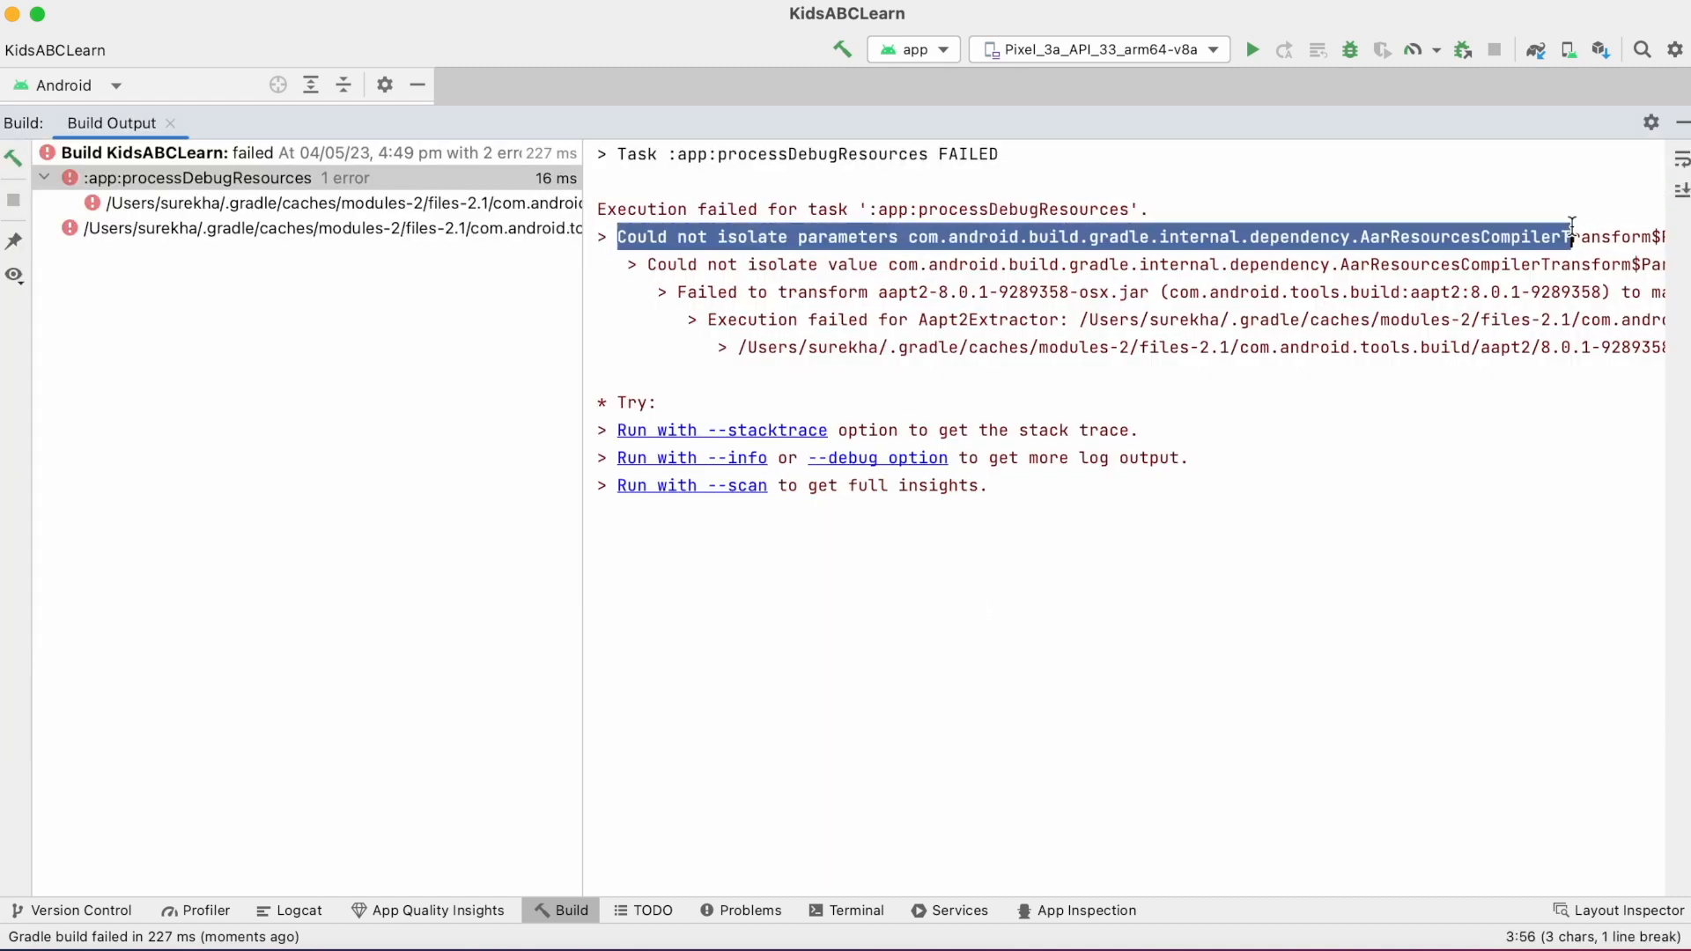
Step: Select the full Gradle aapt2 cache path shown in the build error output
{"action": "scroll", "scroll_direction": "right", "scroll_amount": 3}
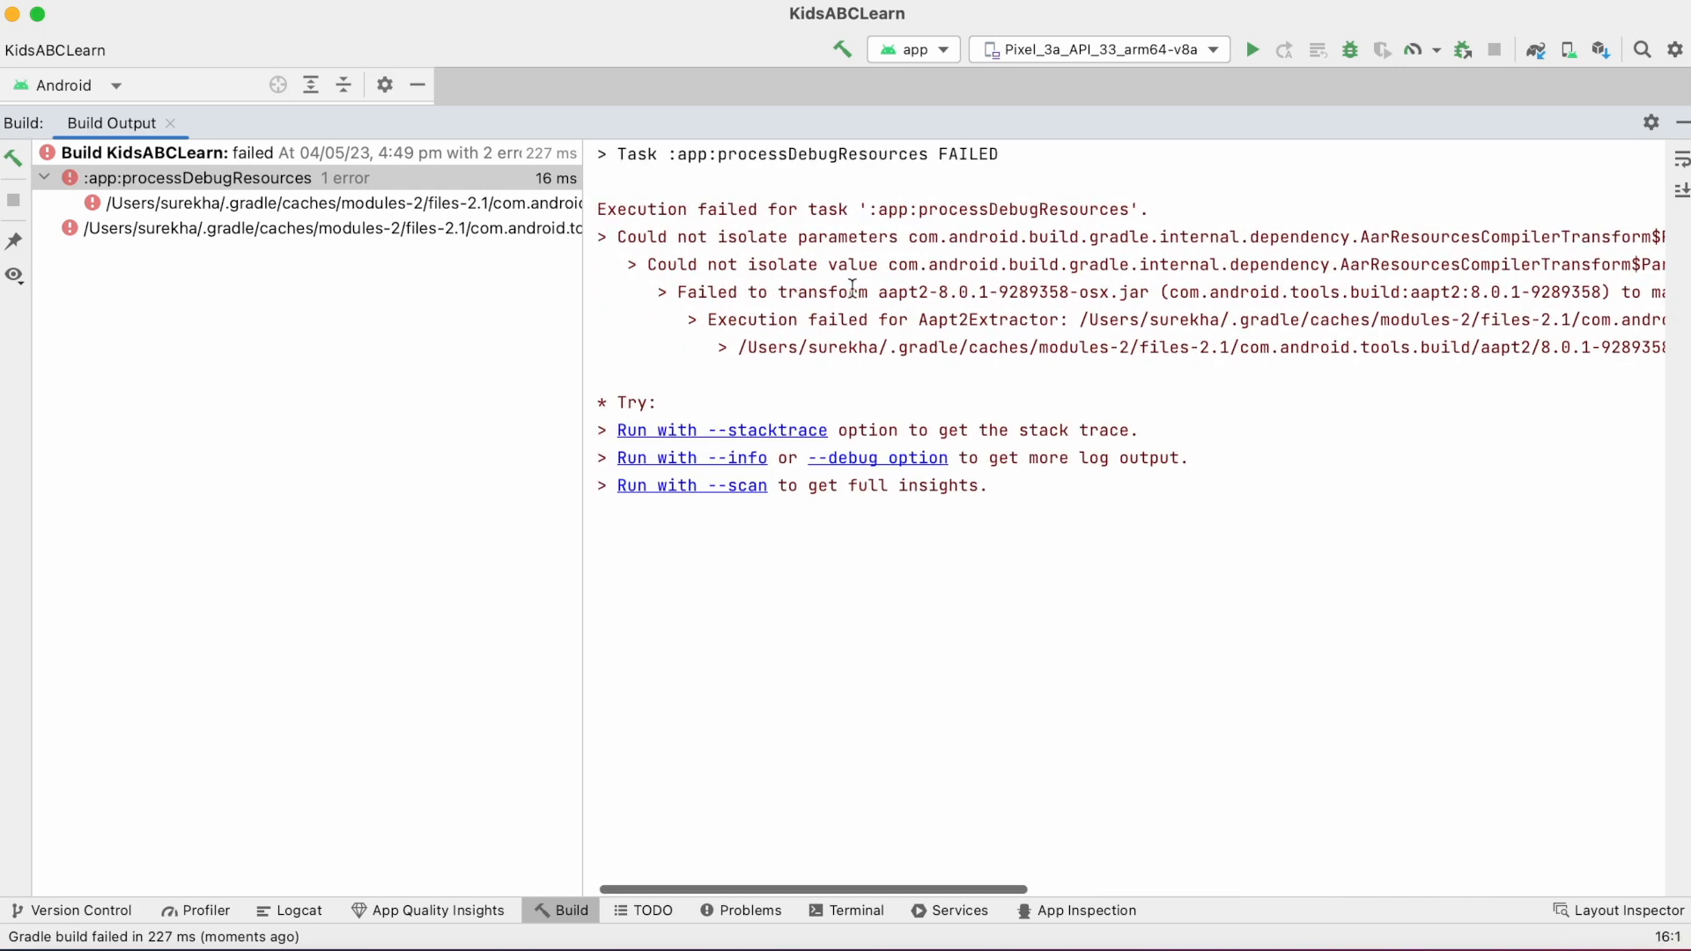
{"action": "double_click", "coordinate": [808, 319]}
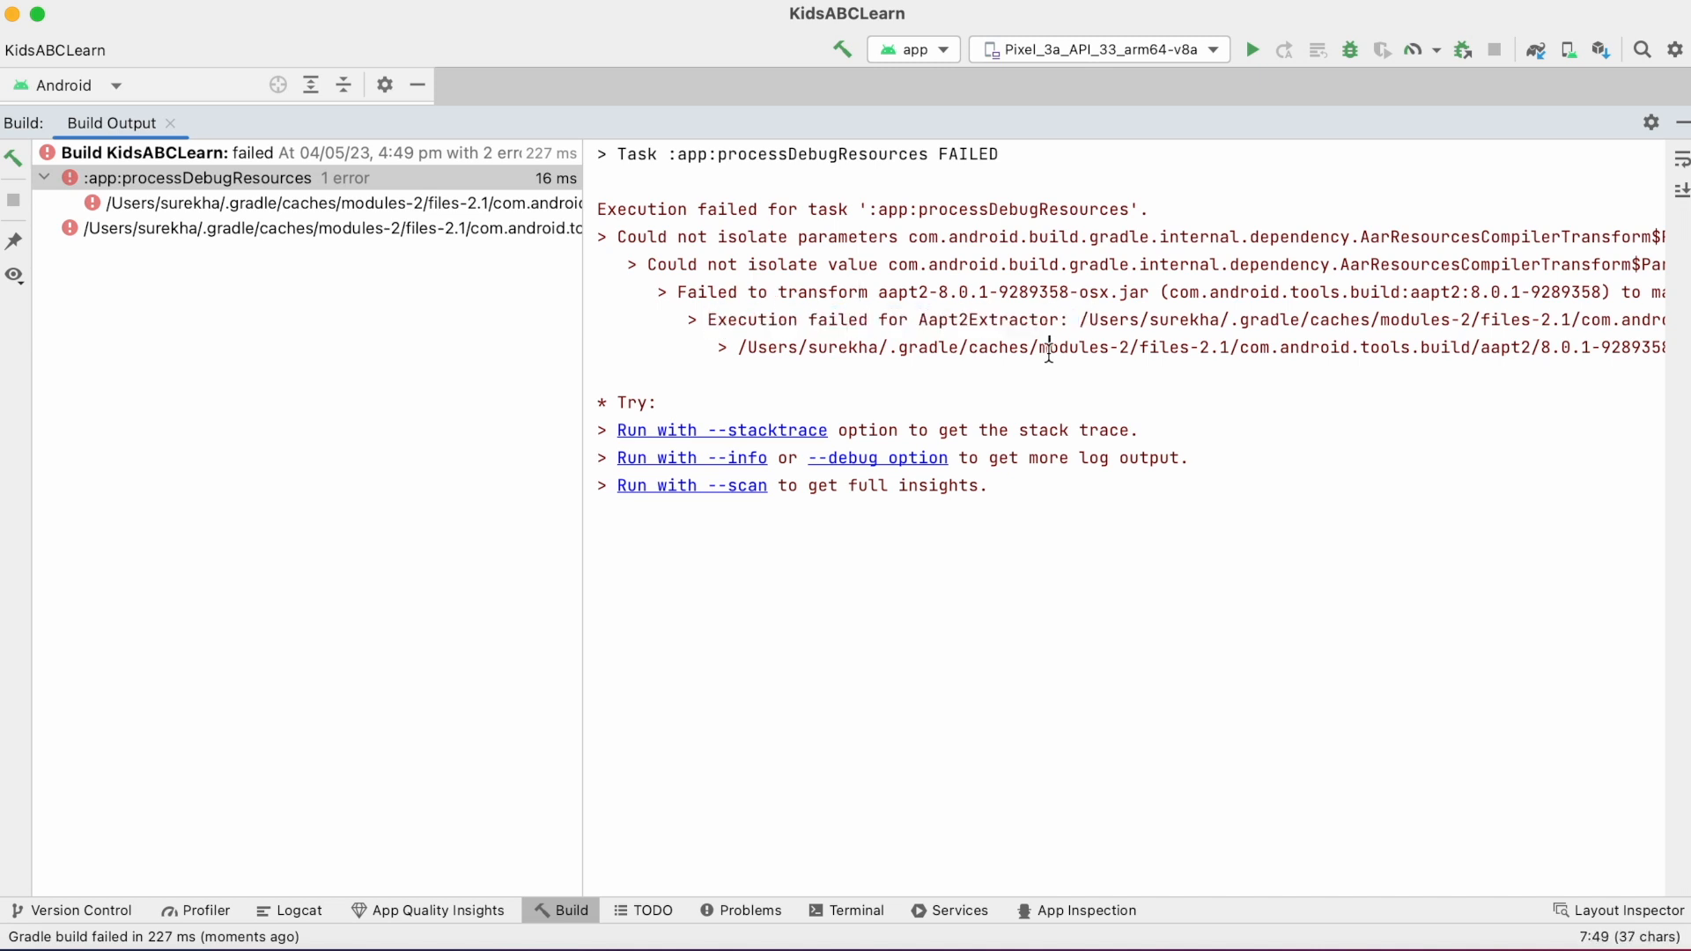
{"action": "left_click_drag", "start_coordinate": [739, 346], "coordinate": [1273, 346]}
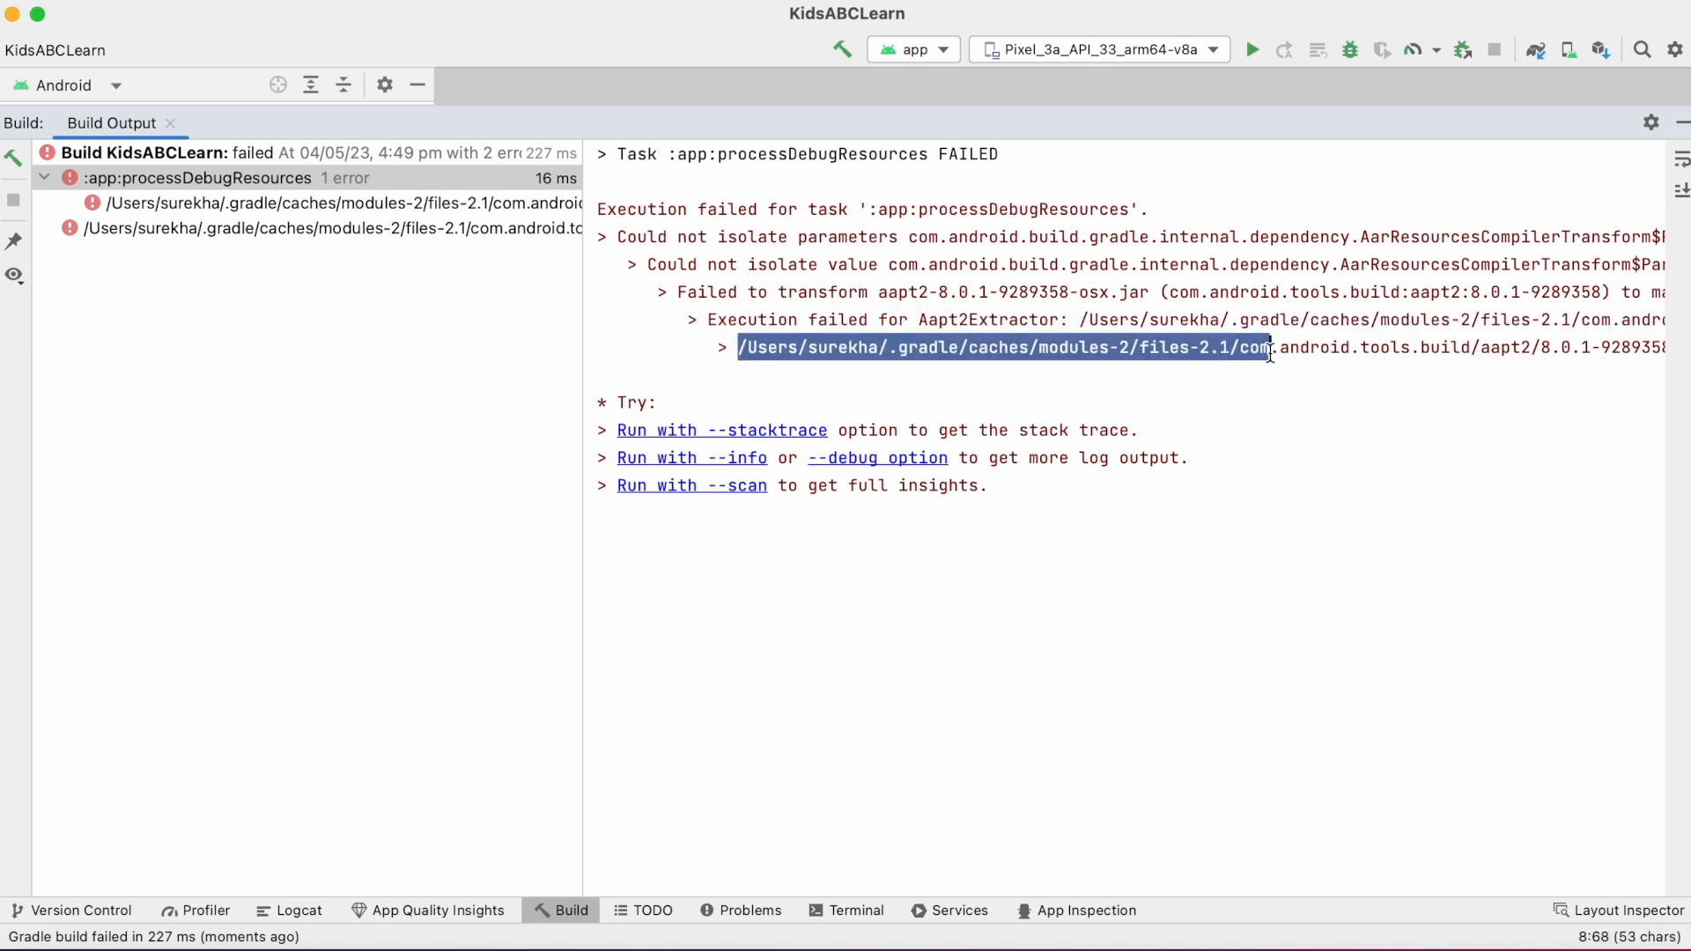
{"action": "left_click_drag", "start_coordinate": [1272, 347], "coordinate": [1639, 347]}
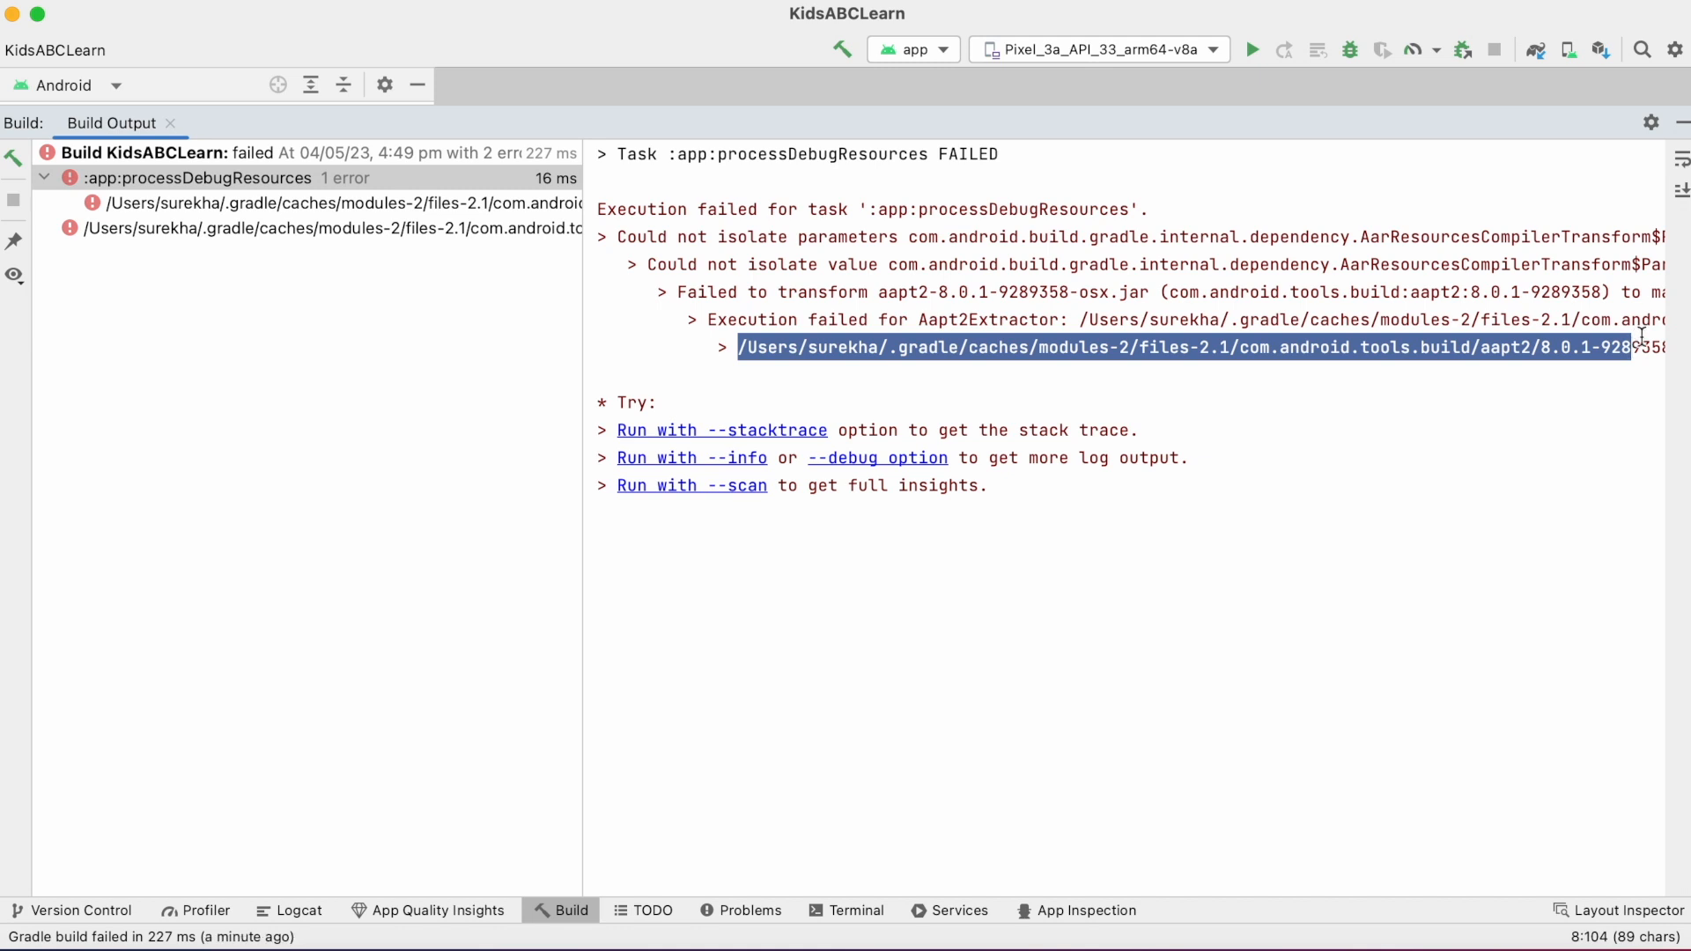
Step: Inspect both file error entries and the full processDebugResources failure output in the Build tree
{"action": "left_click", "coordinate": [323, 203]}
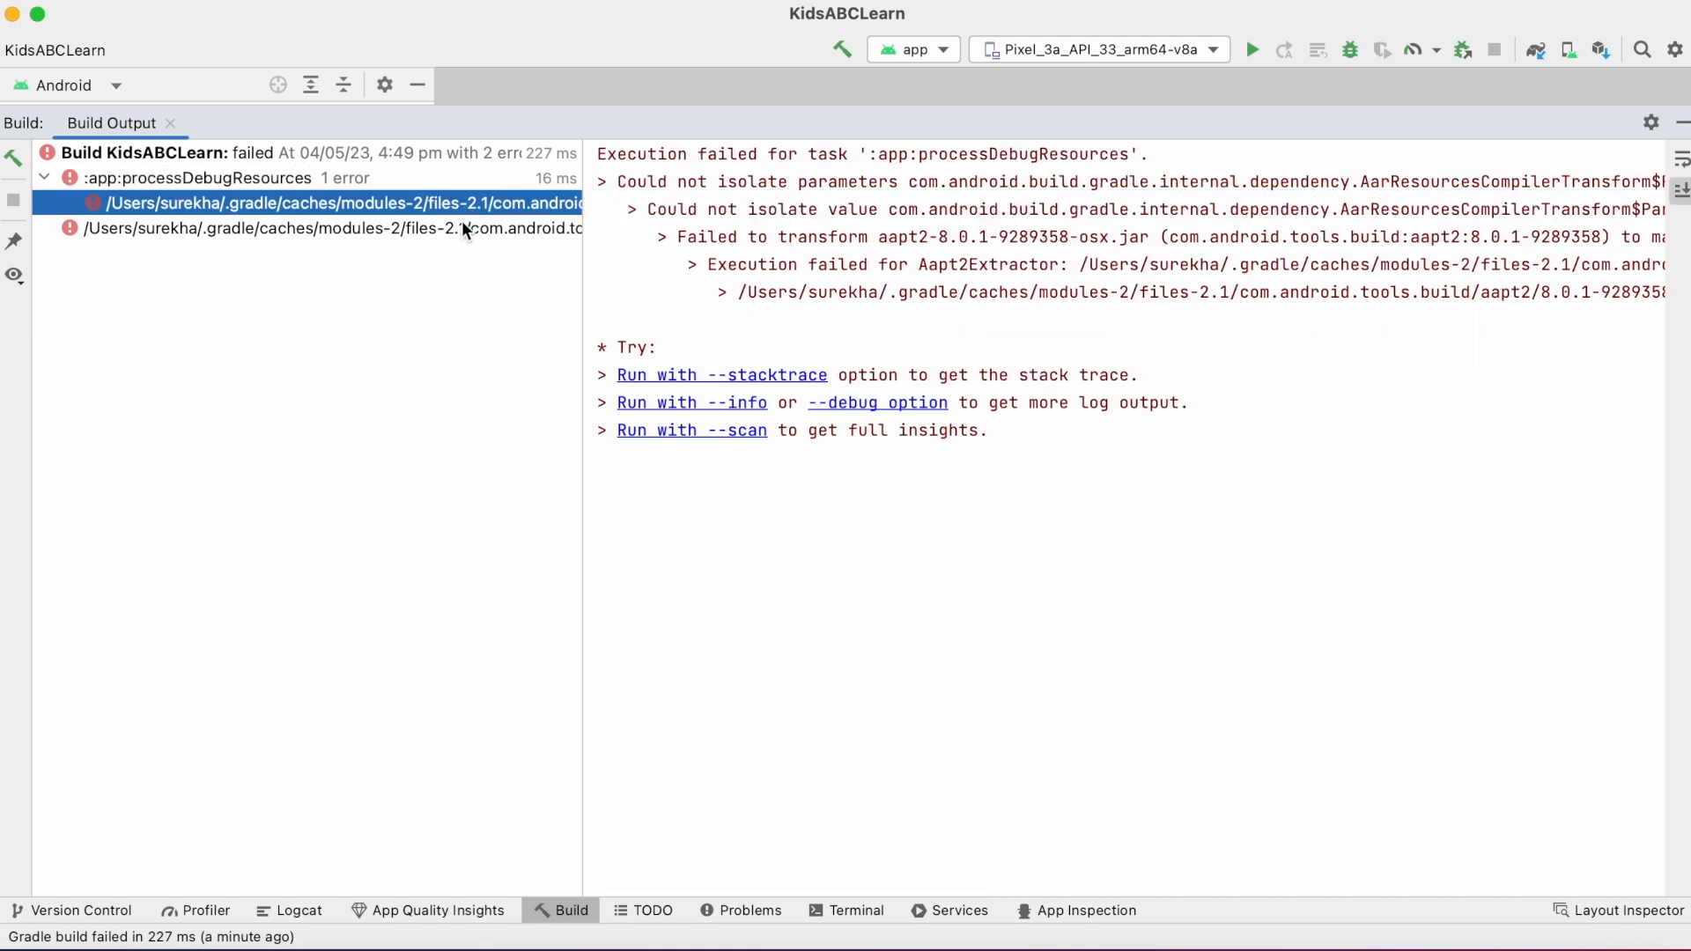
{"action": "left_click", "coordinate": [323, 229]}
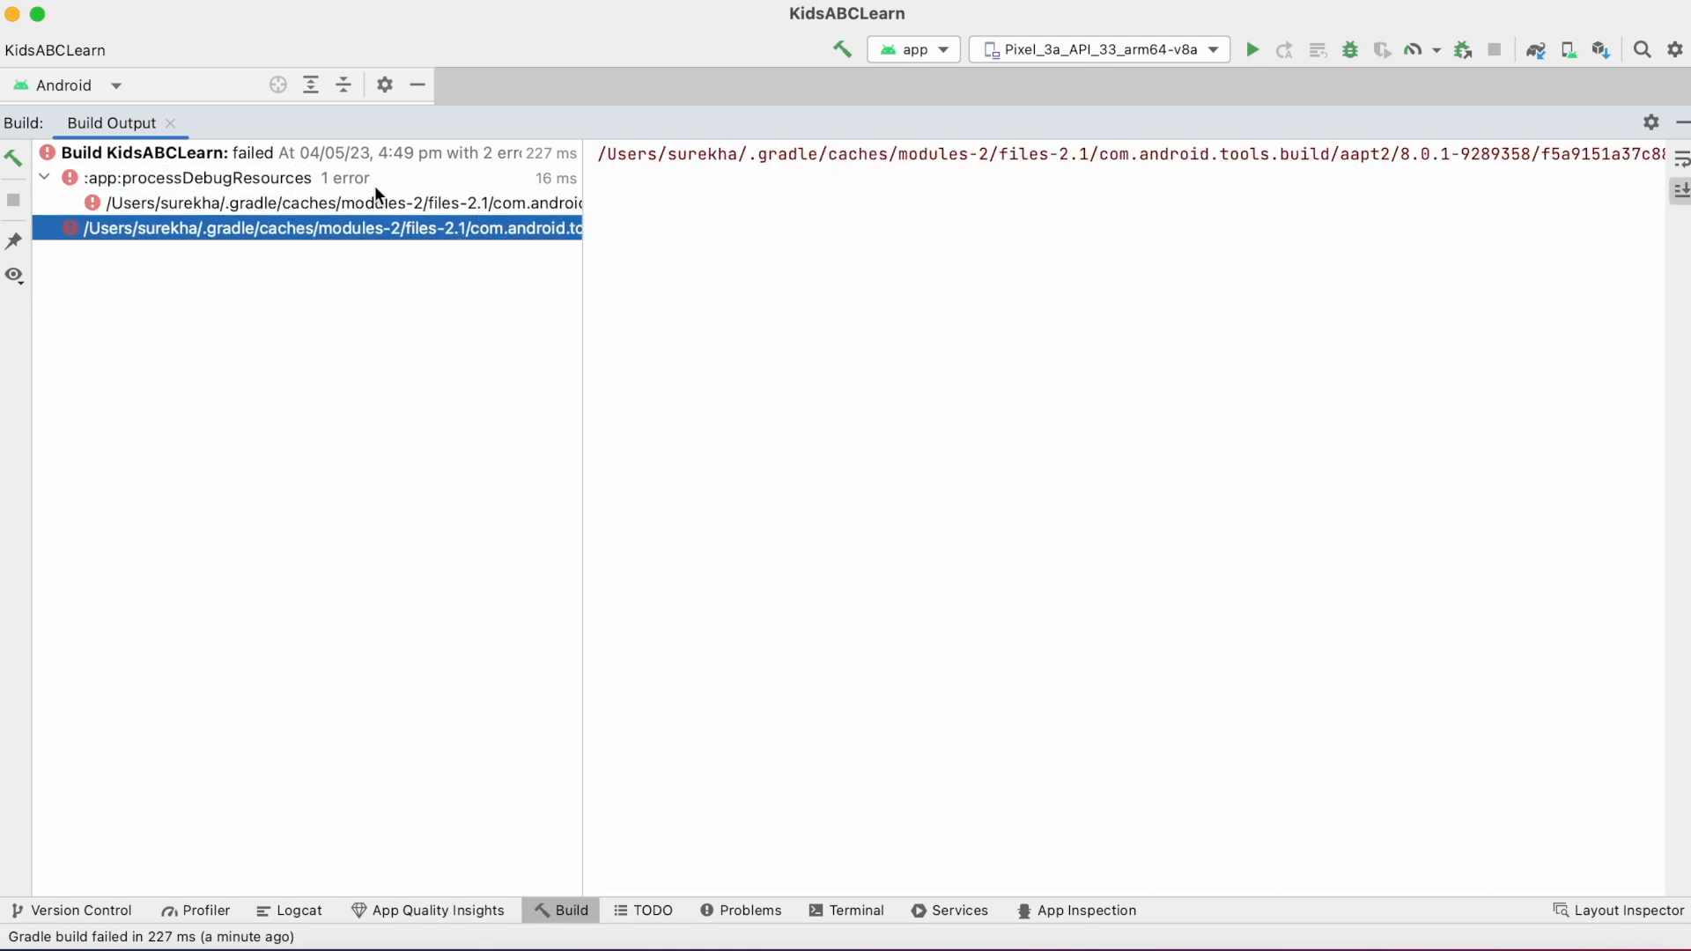
{"action": "left_click", "coordinate": [194, 177]}
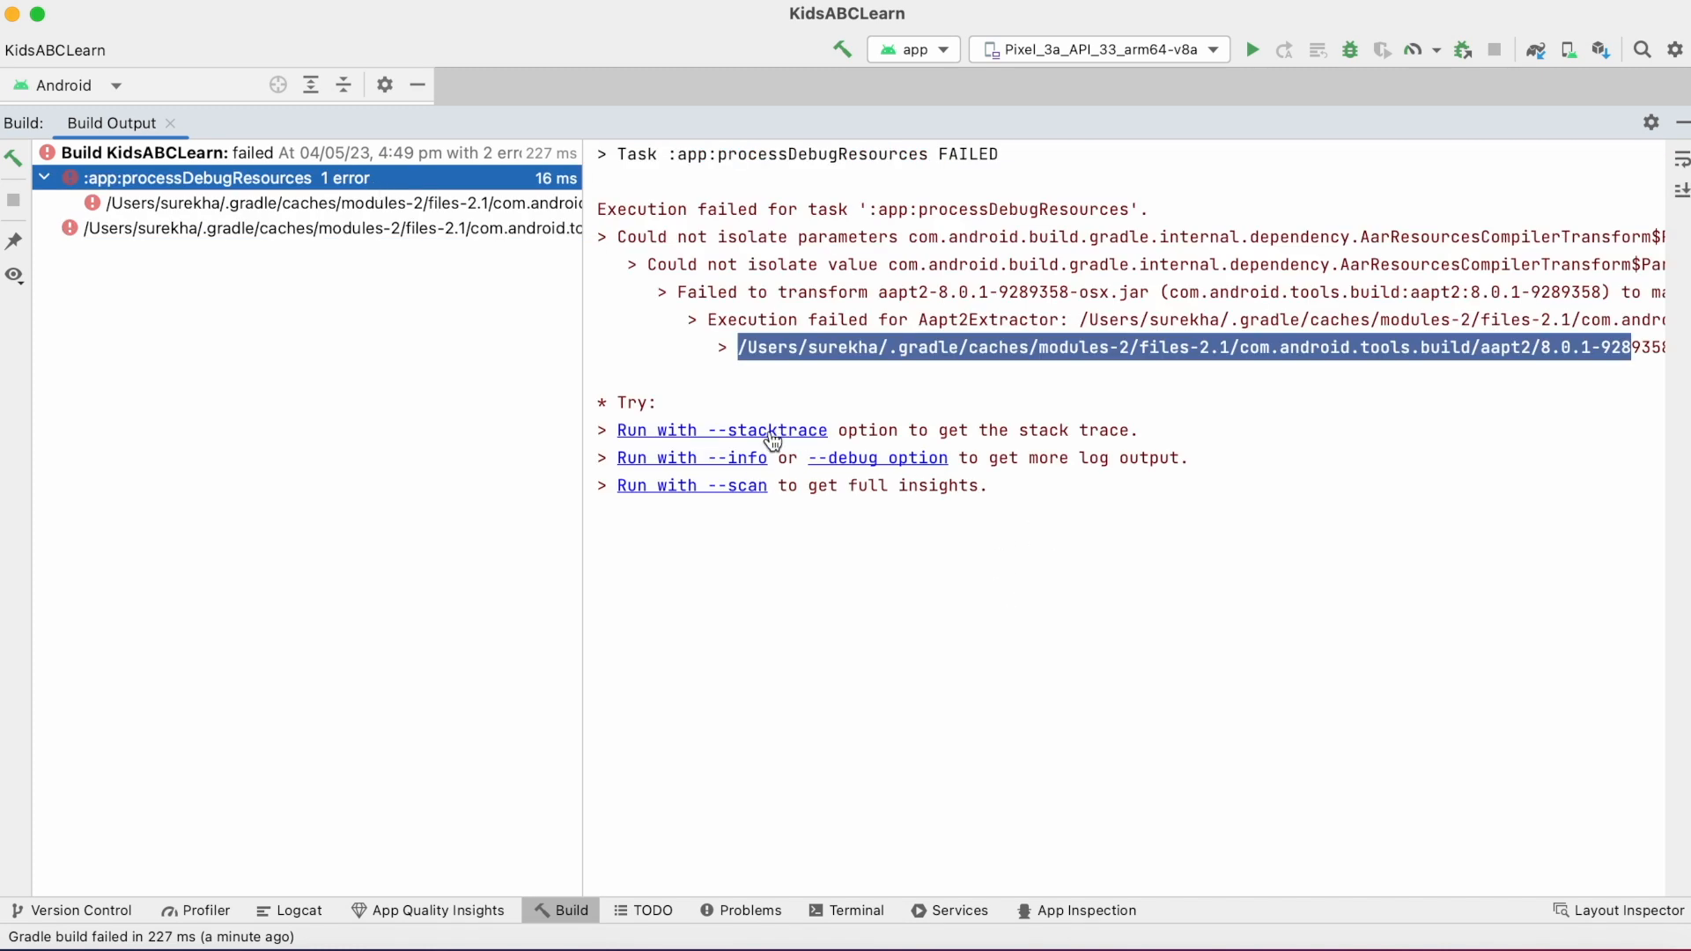
Step: Rerun the build with --stacktrace and highlight FileNotFoundException in the exception chain
{"action": "left_click", "coordinate": [323, 229]}
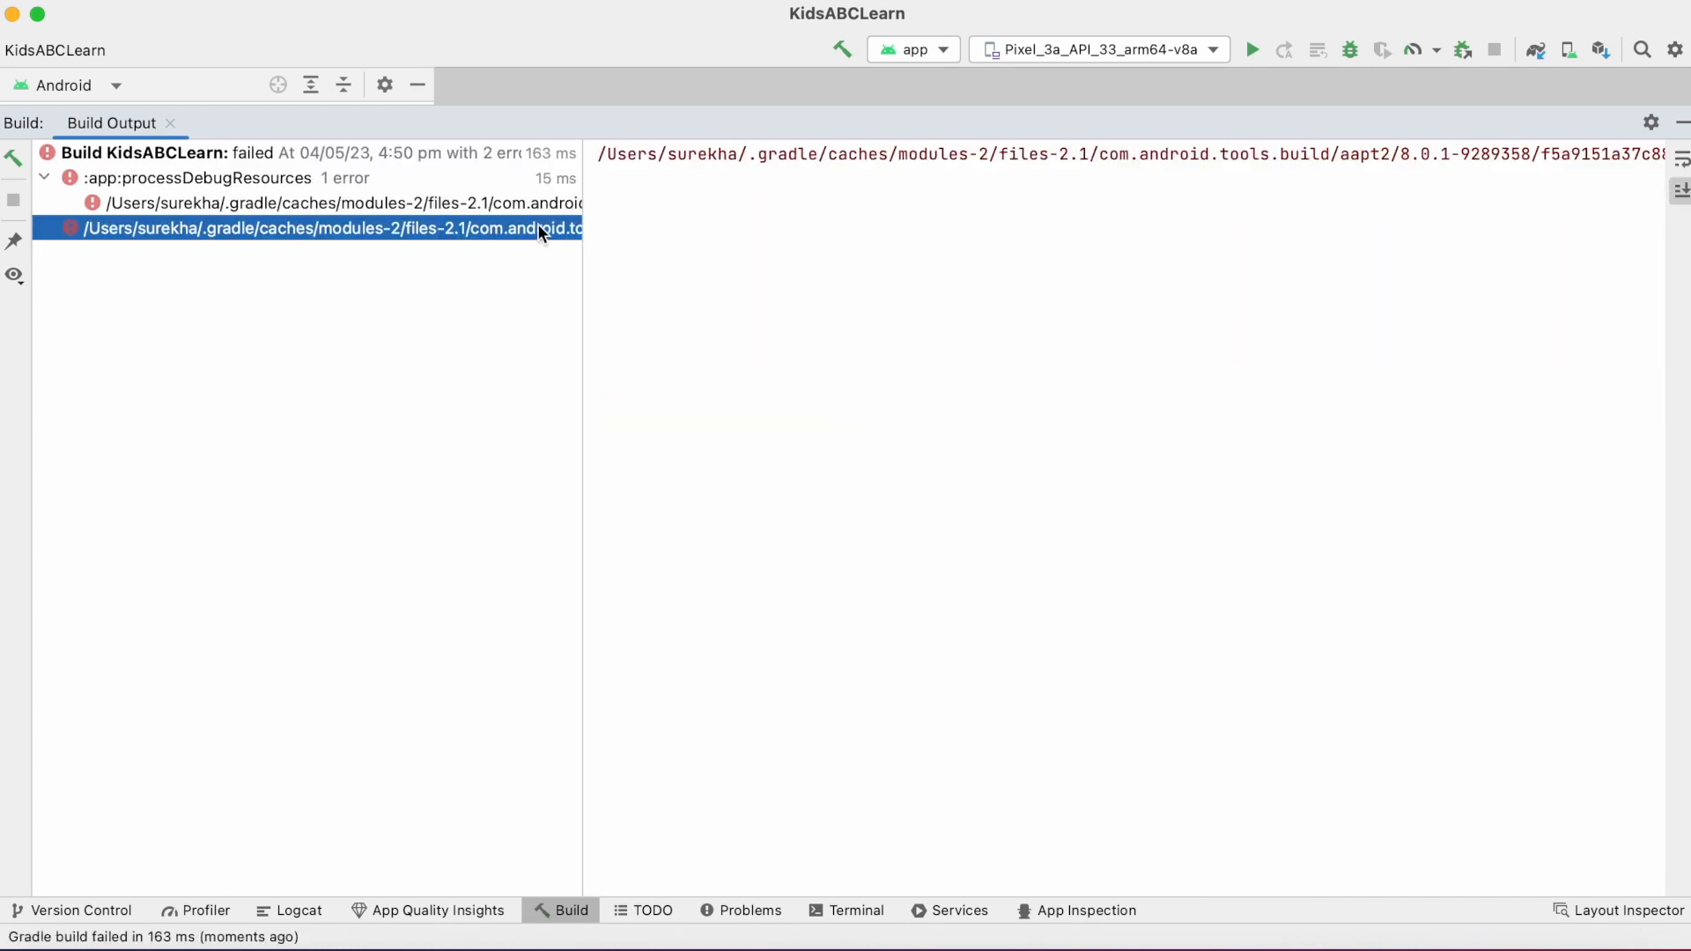
{"action": "left_click", "coordinate": [323, 203]}
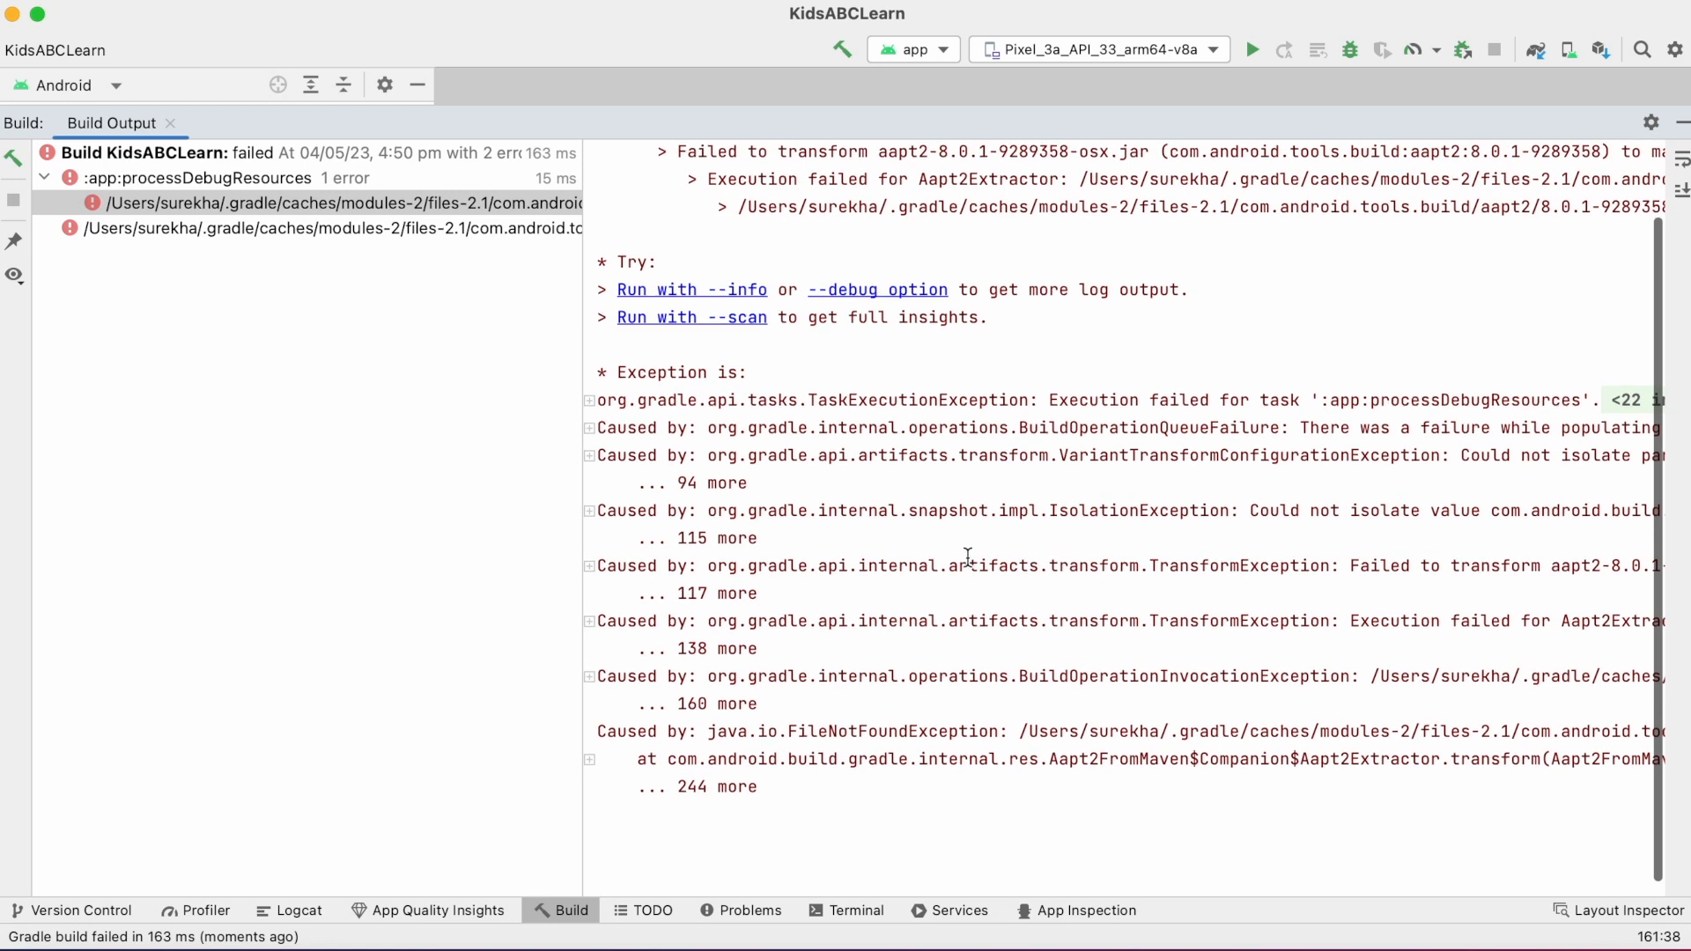
{"action": "double_click", "coordinate": [893, 730]}
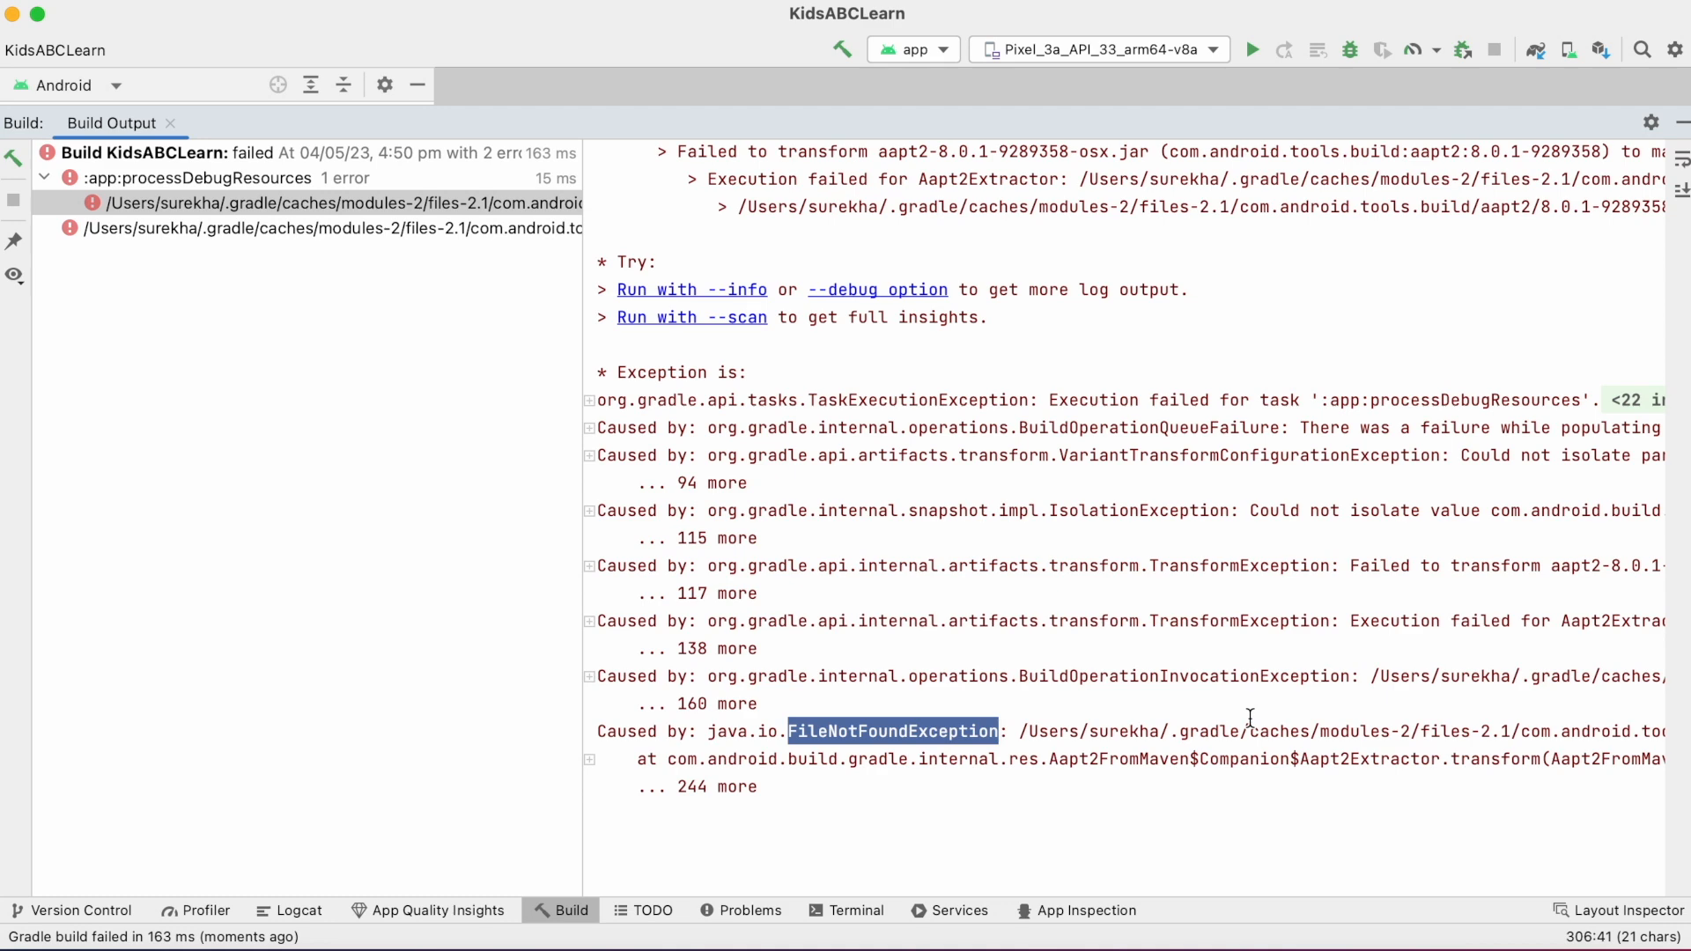
{"action": "mouse_move", "coordinate": [1172, 536]}
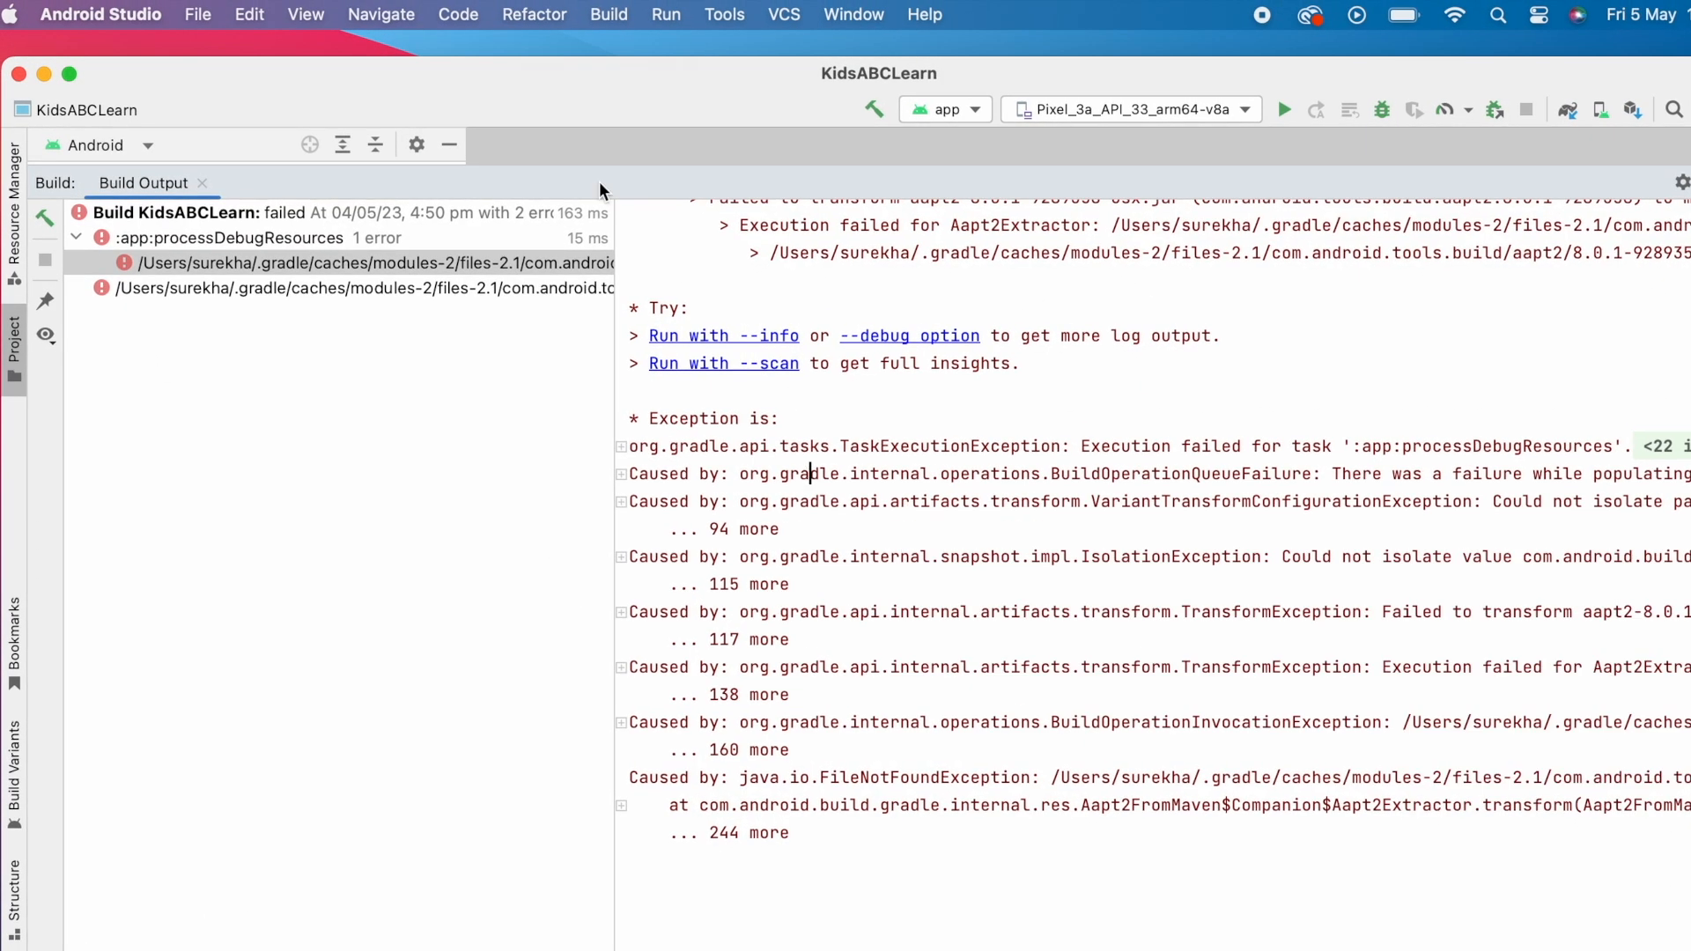
{"action": "mouse_move", "coordinate": [1398, 149]}
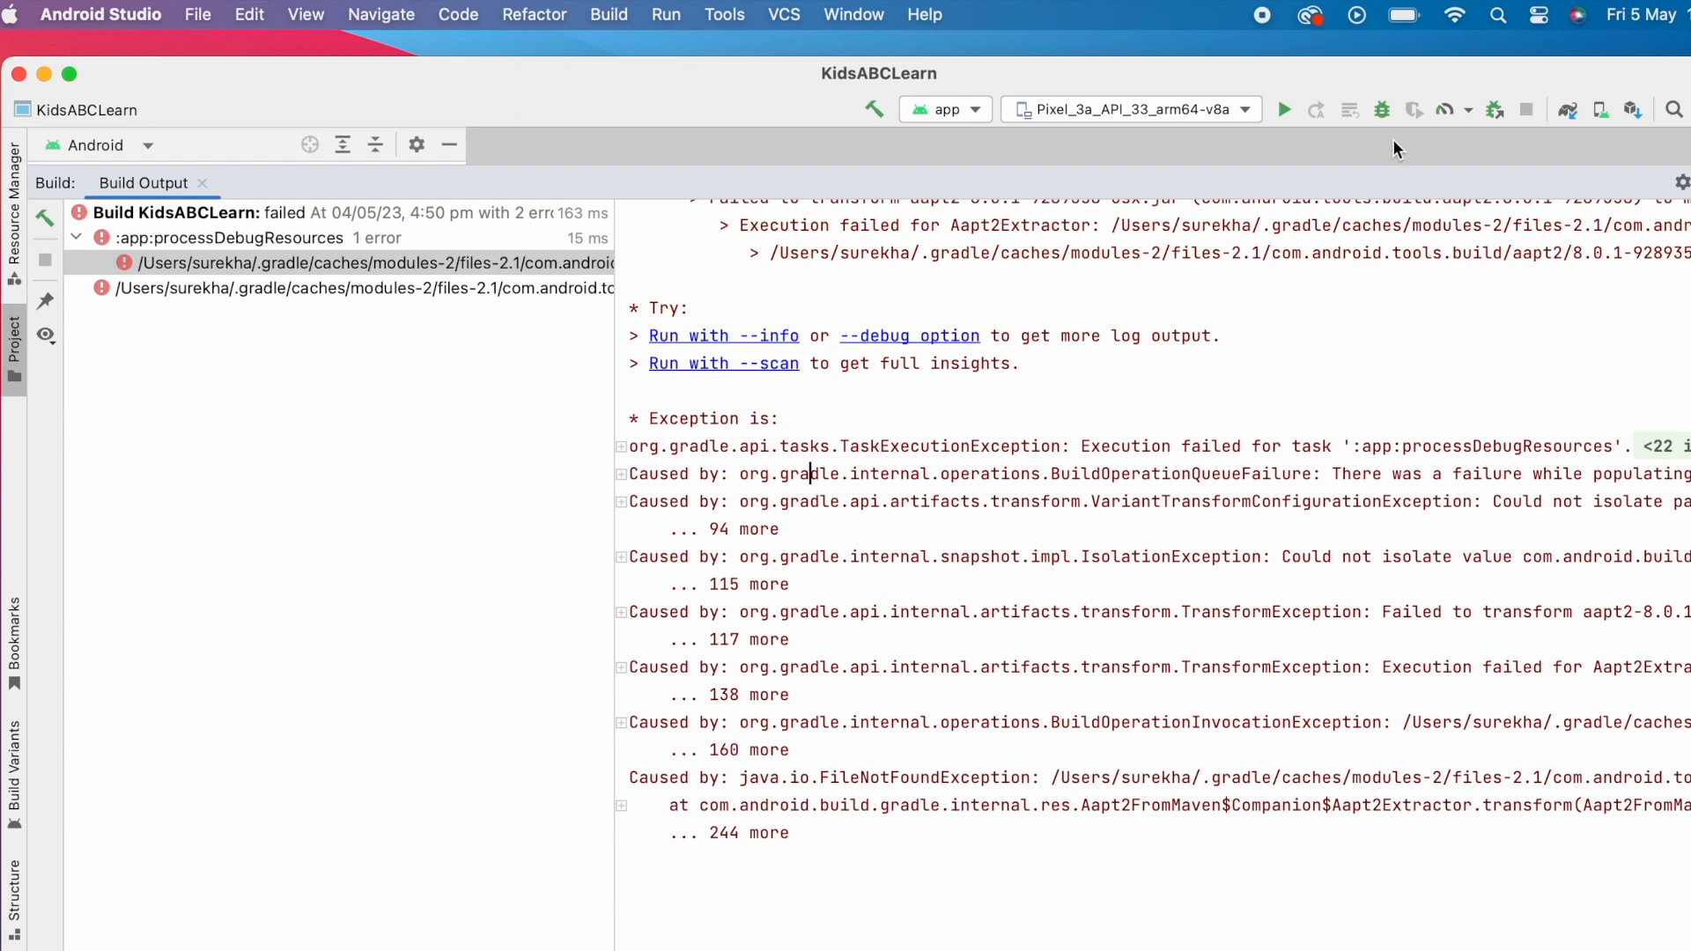
Step: Invalidate caches with embedded browser cache and cookies included, then restart the IDE
{"action": "left_click", "coordinate": [197, 14]}
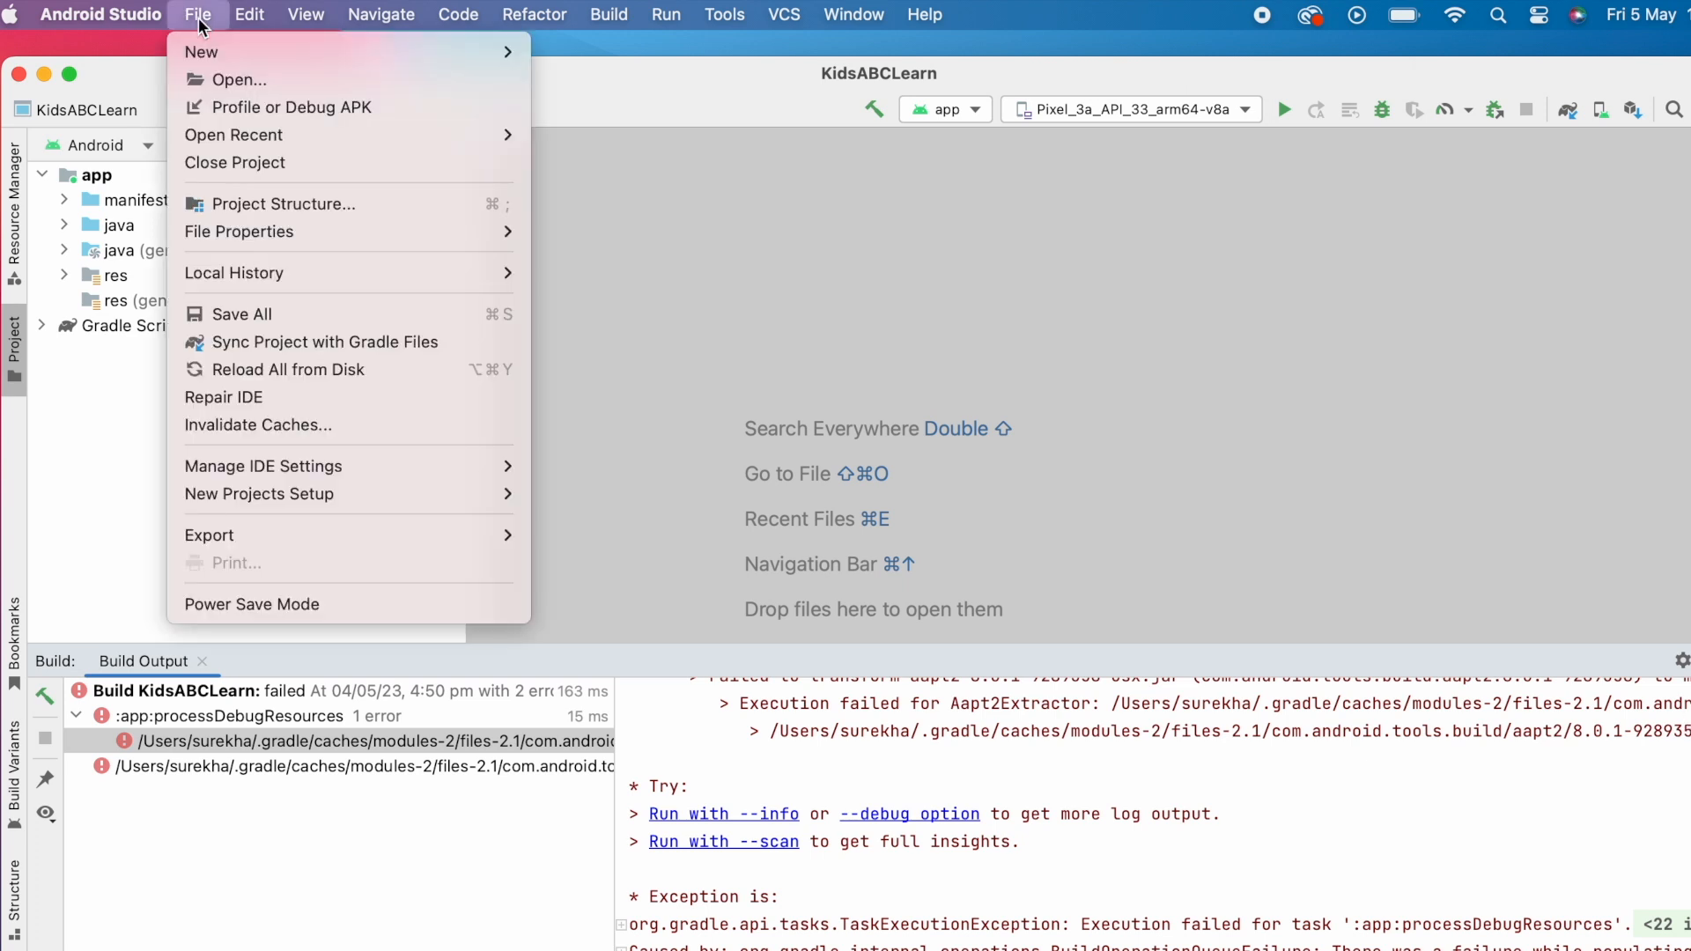
{"action": "mouse_move", "coordinate": [253, 371]}
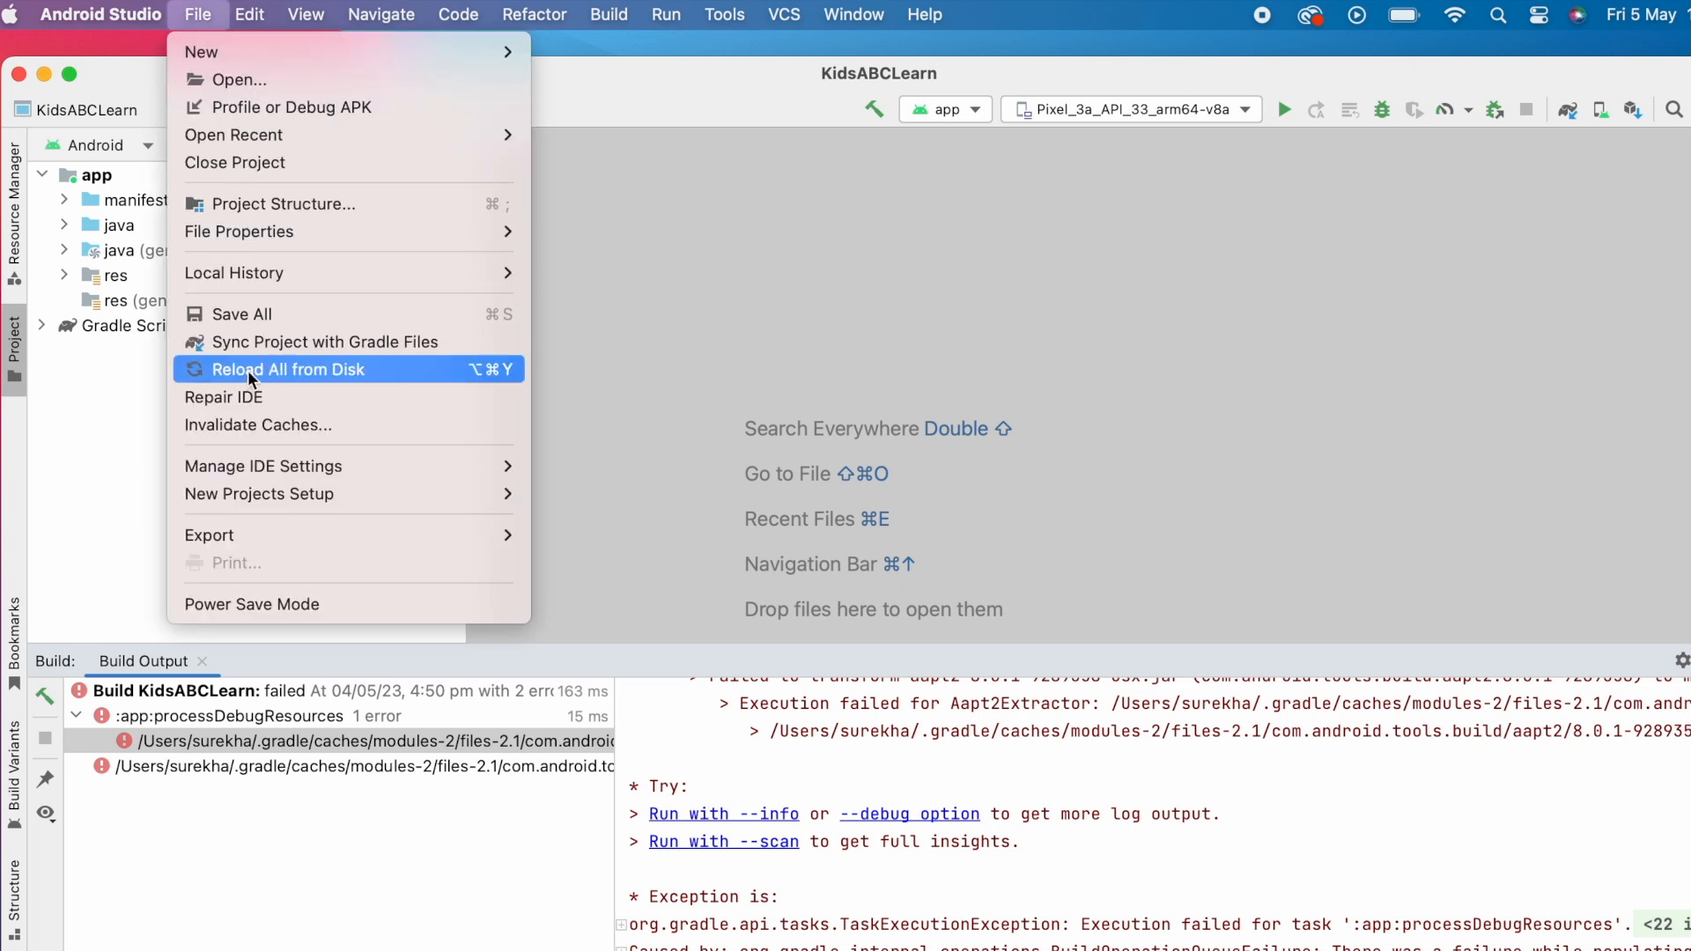
{"action": "left_click", "coordinate": [256, 424]}
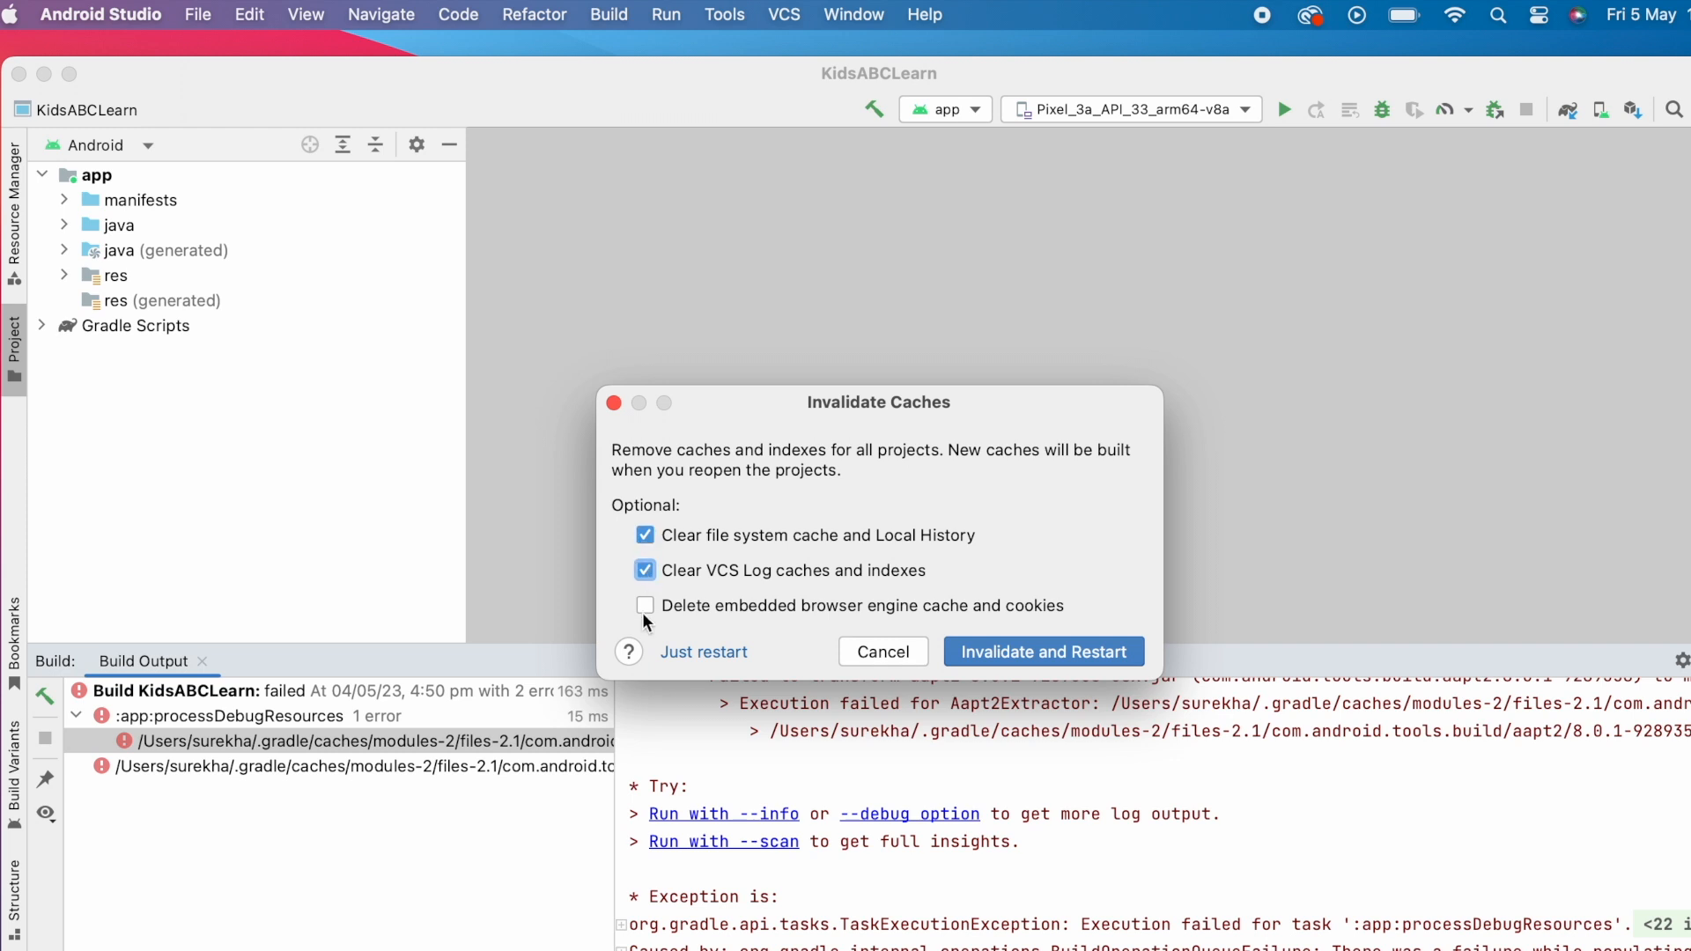
{"action": "left_click", "coordinate": [645, 605]}
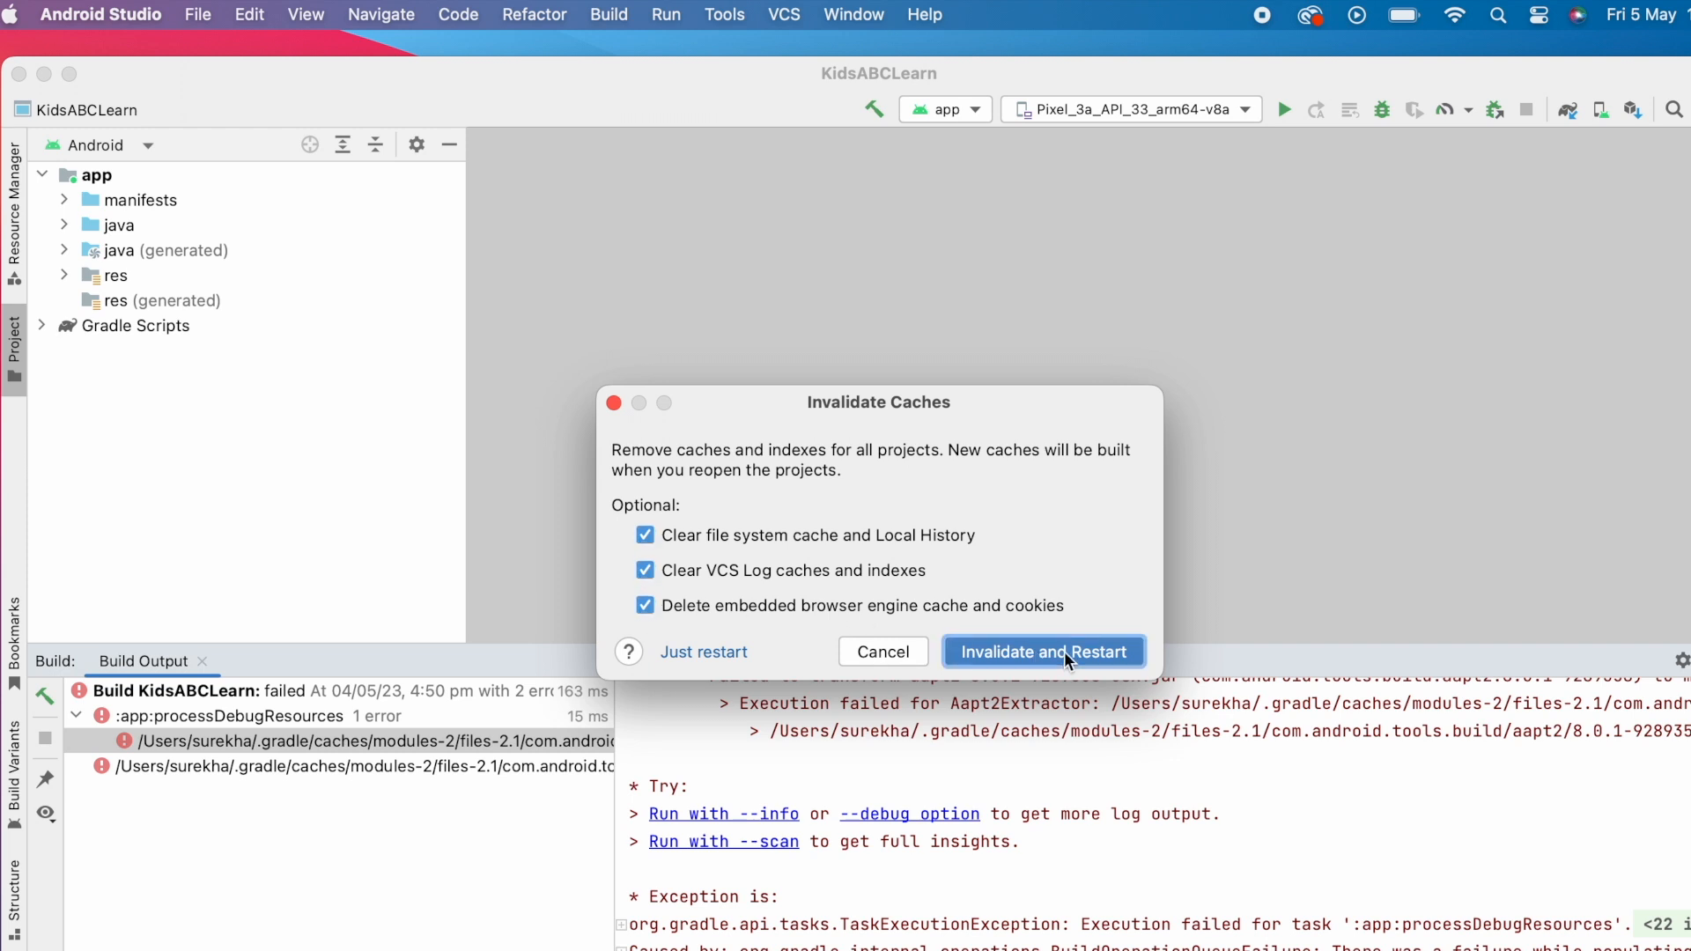
{"action": "left_click", "coordinate": [1041, 652]}
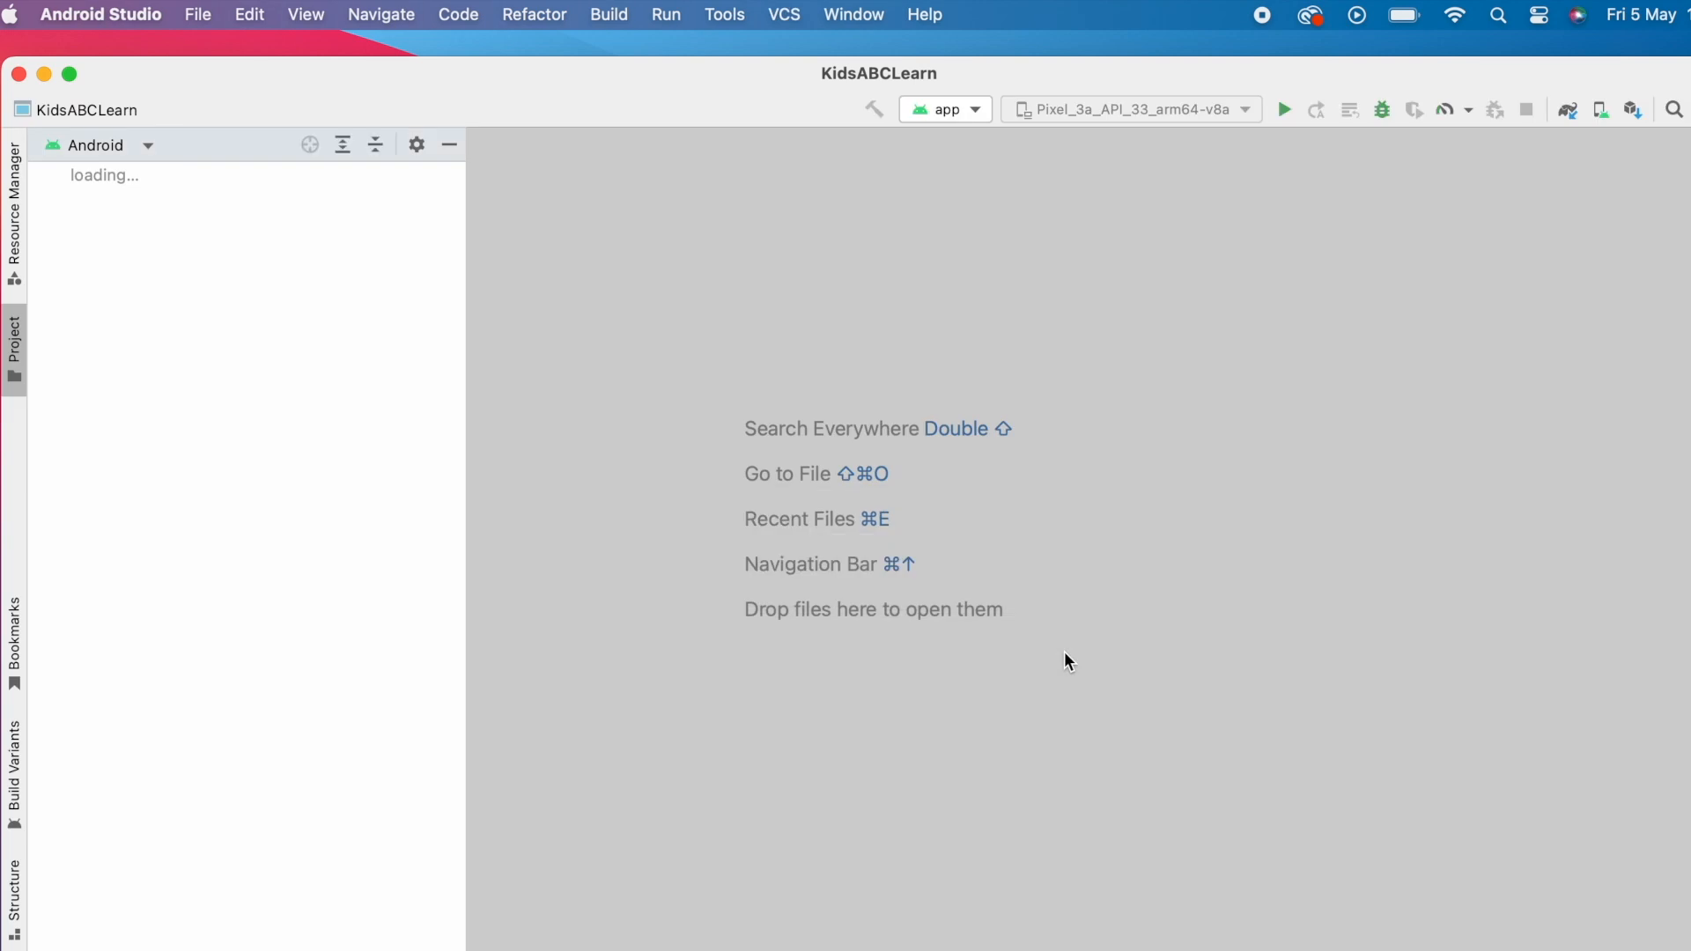
{"action": "mouse_move", "coordinate": [1172, 676]}
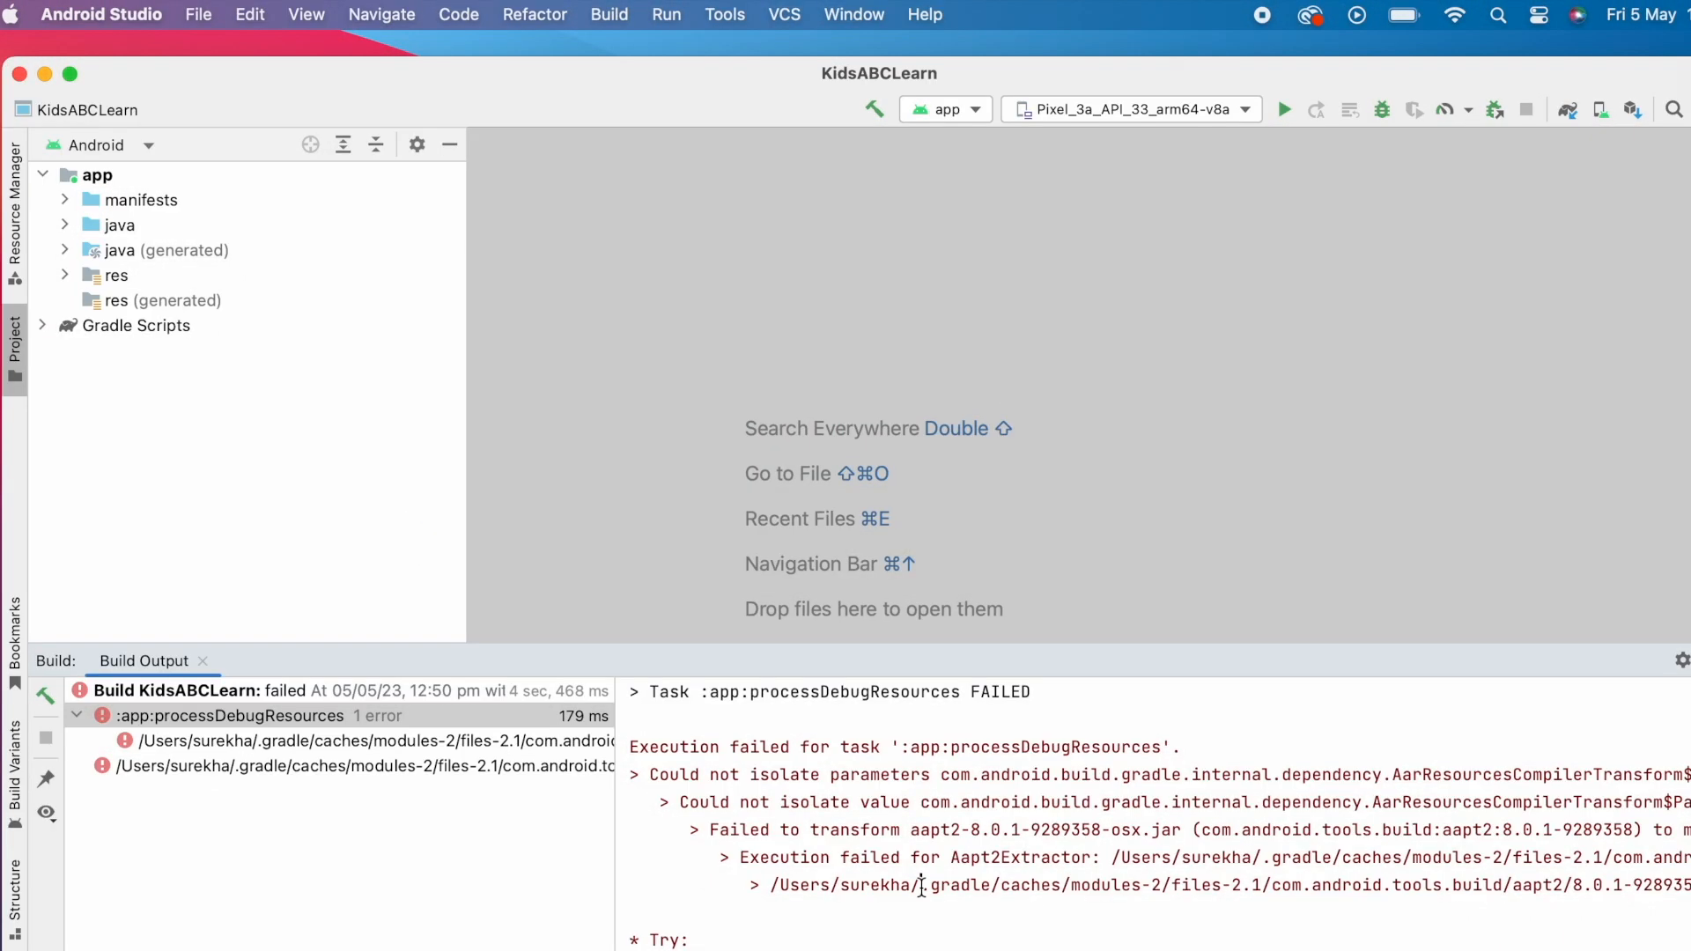
Step: Highlight the .gradle/caches portion of the failing aapt2 path in Build Output
{"action": "double_click", "coordinate": [990, 884]}
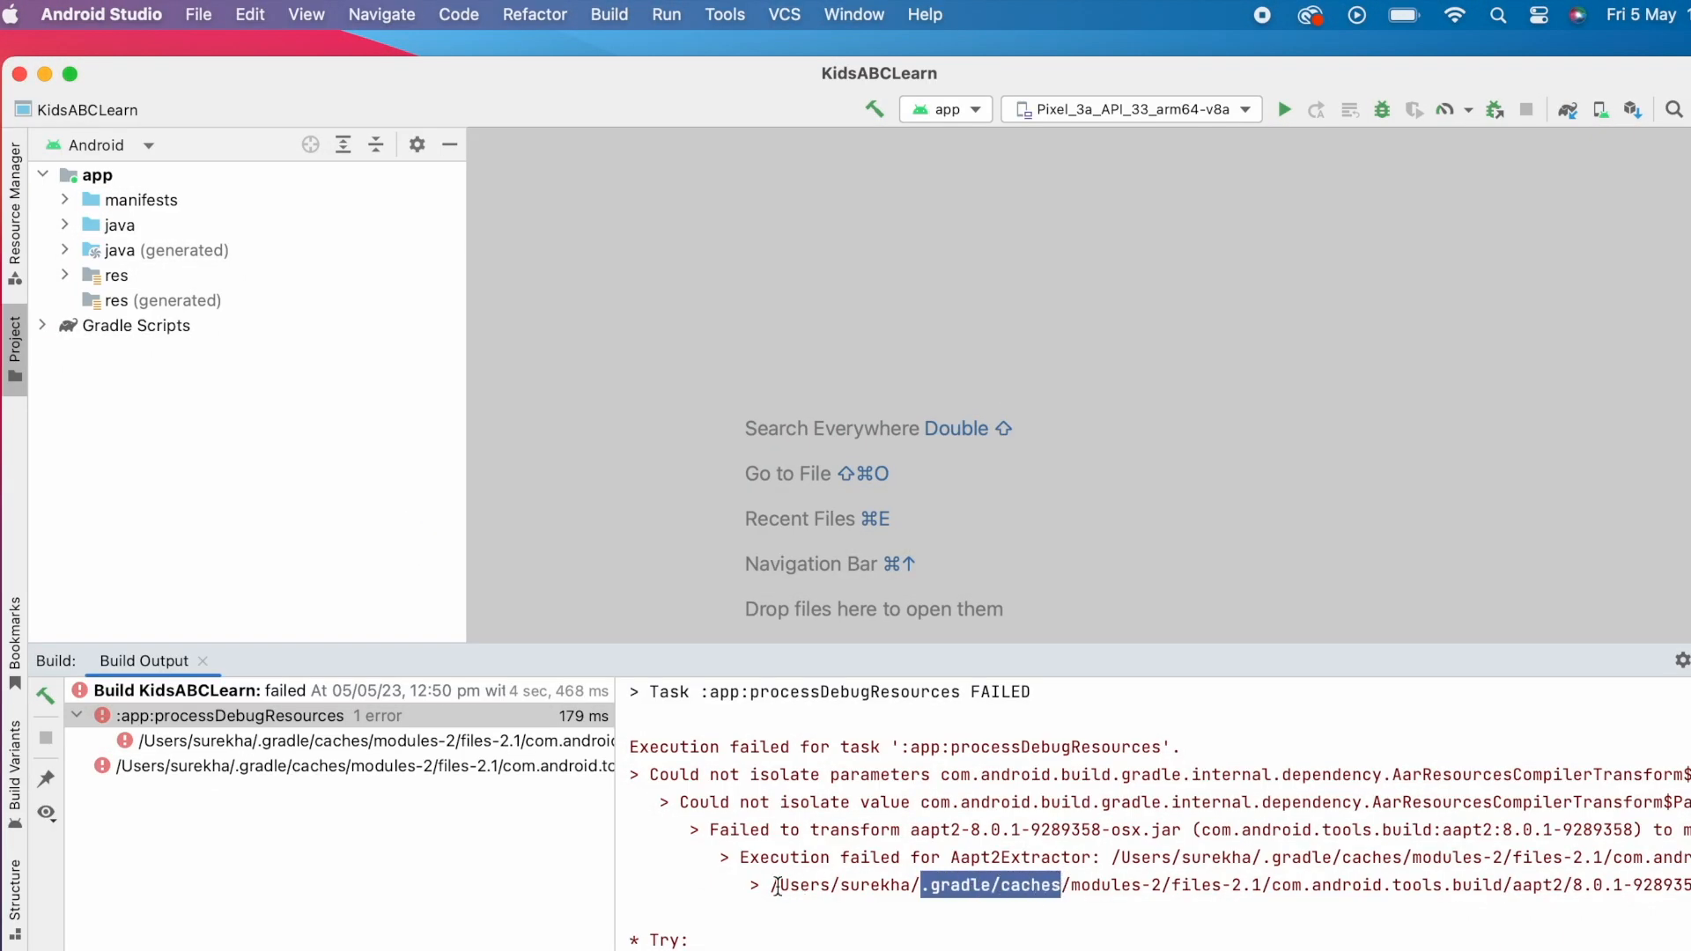
{"action": "left_click", "coordinate": [1003, 895]}
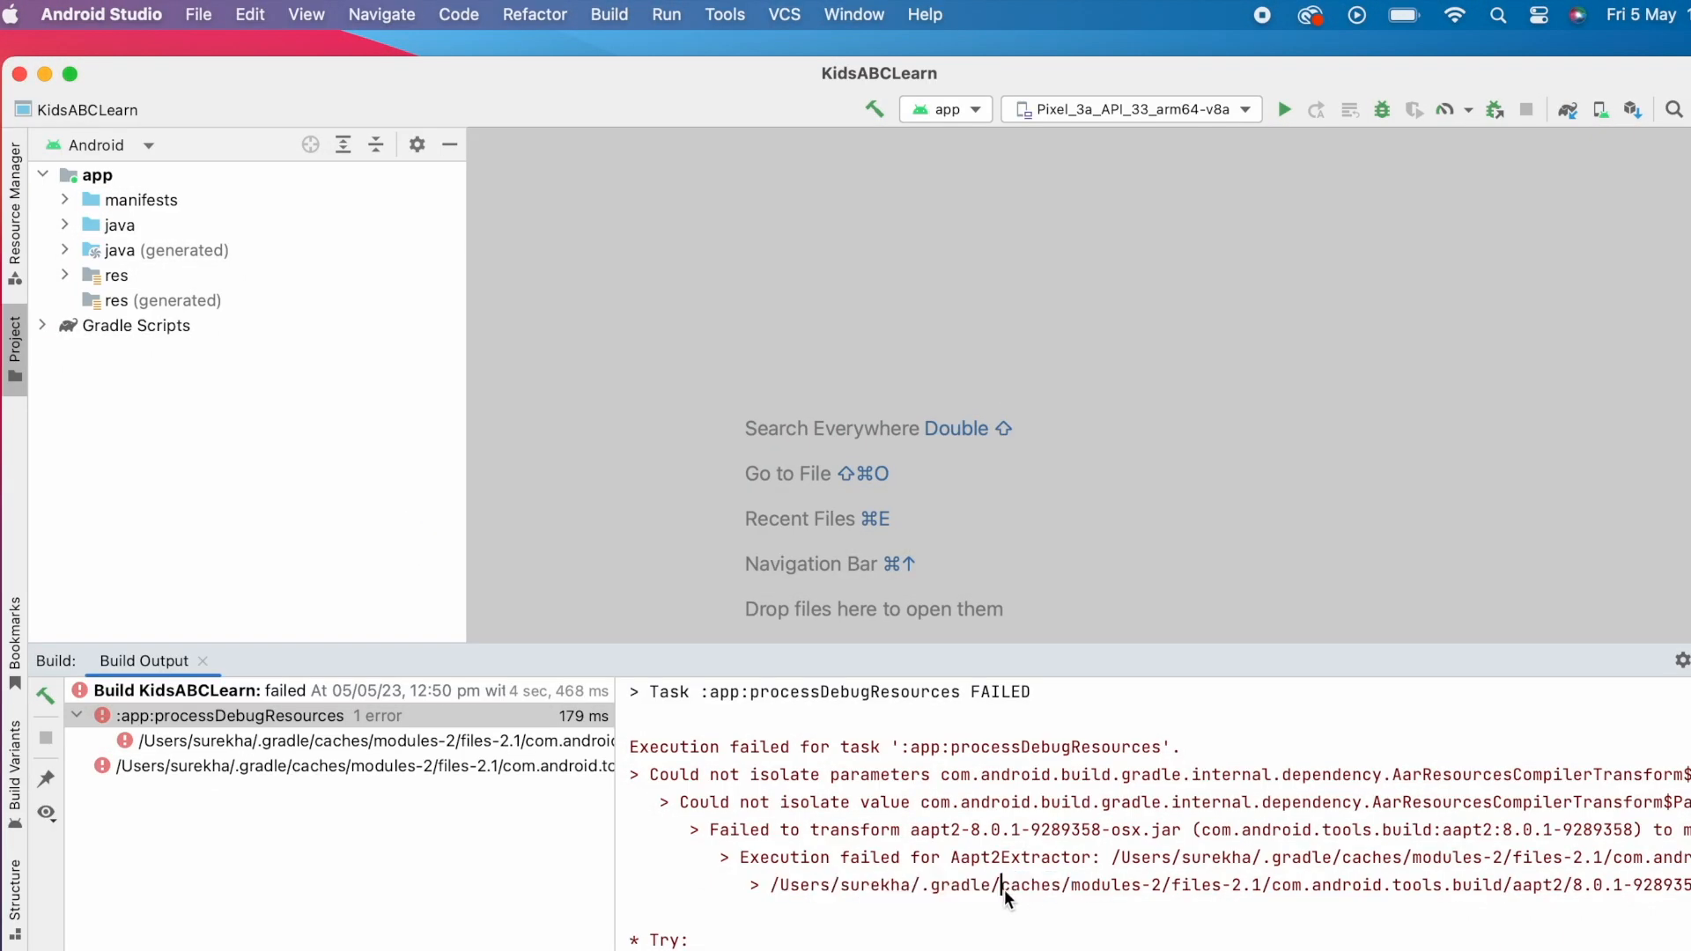
{"action": "left_click", "coordinate": [45, 73]}
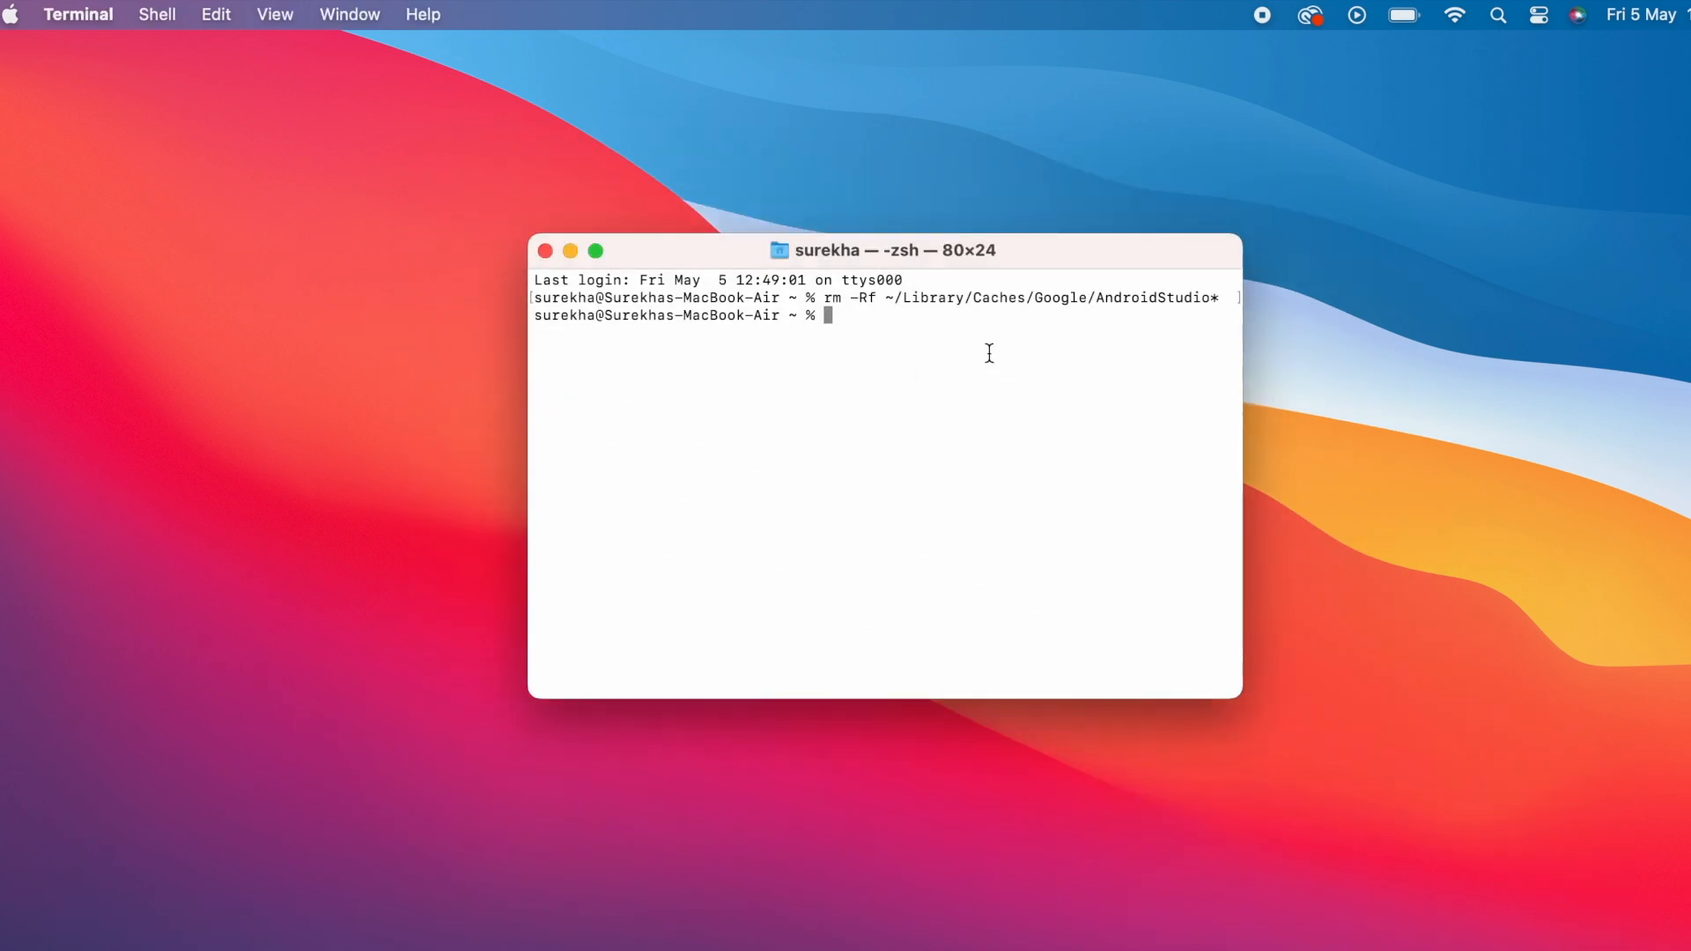
Step: Enter rm -Rf ~/.gradle/ca in Terminal to start removing the Gradle caches folder
{"action": "type", "text": "rm -Rf ~/.gradle/ca"}
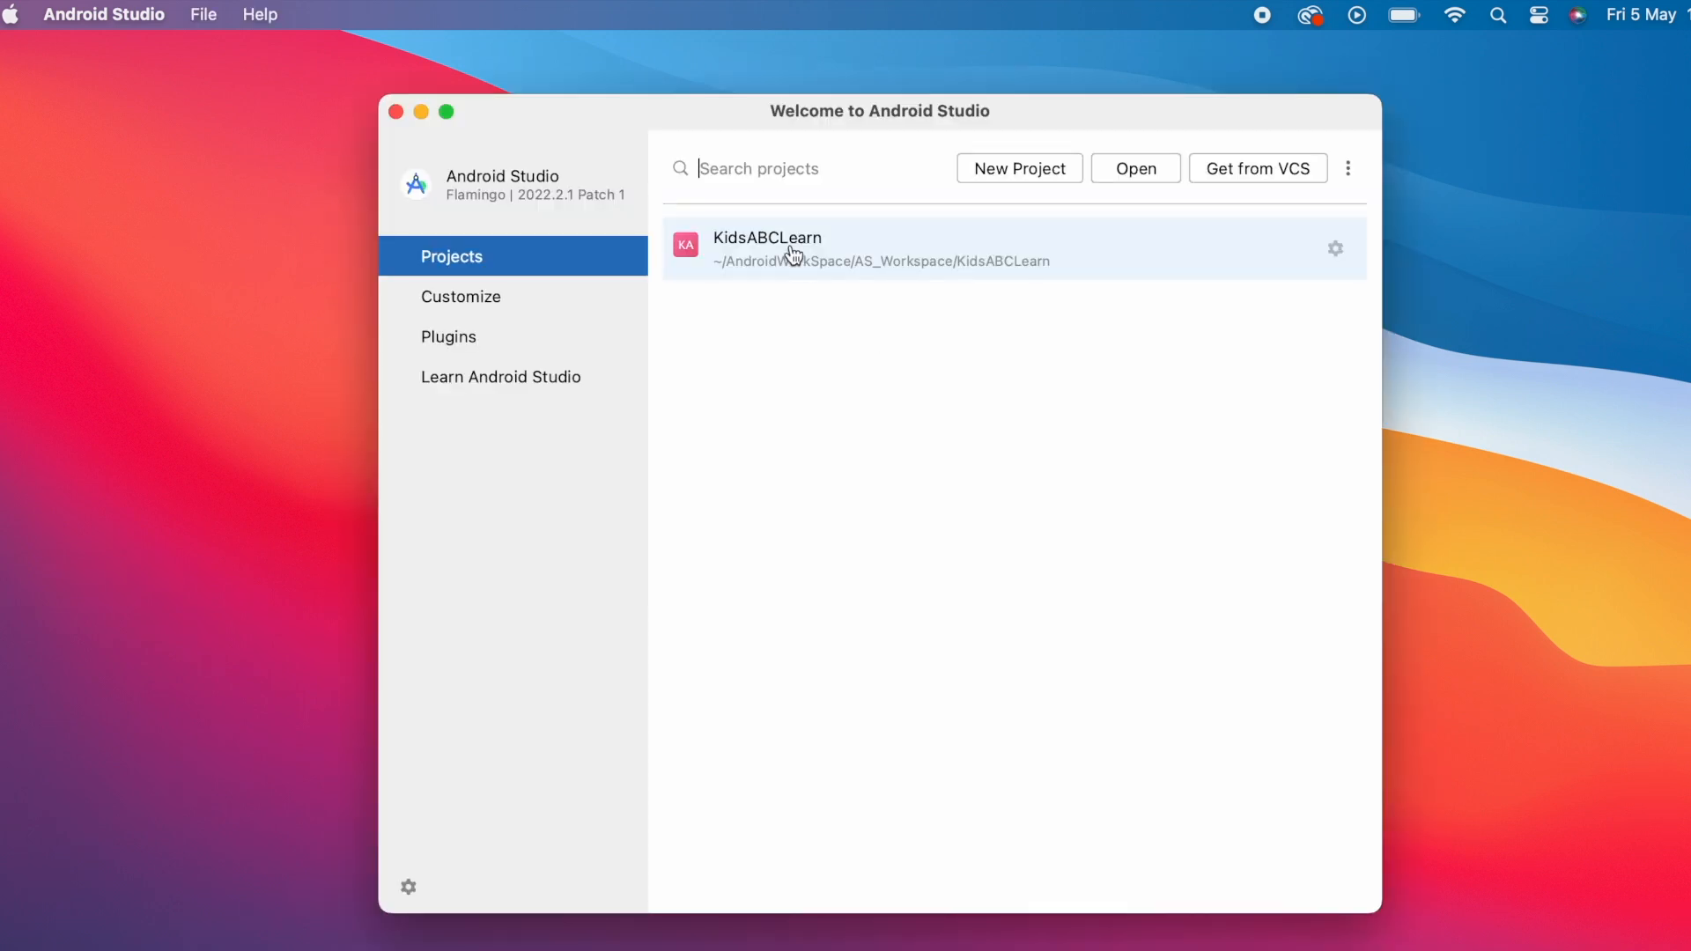
Step: Reopen KidsABCLearn from the Welcome screen and make the project
{"action": "double_click", "coordinate": [767, 237]}
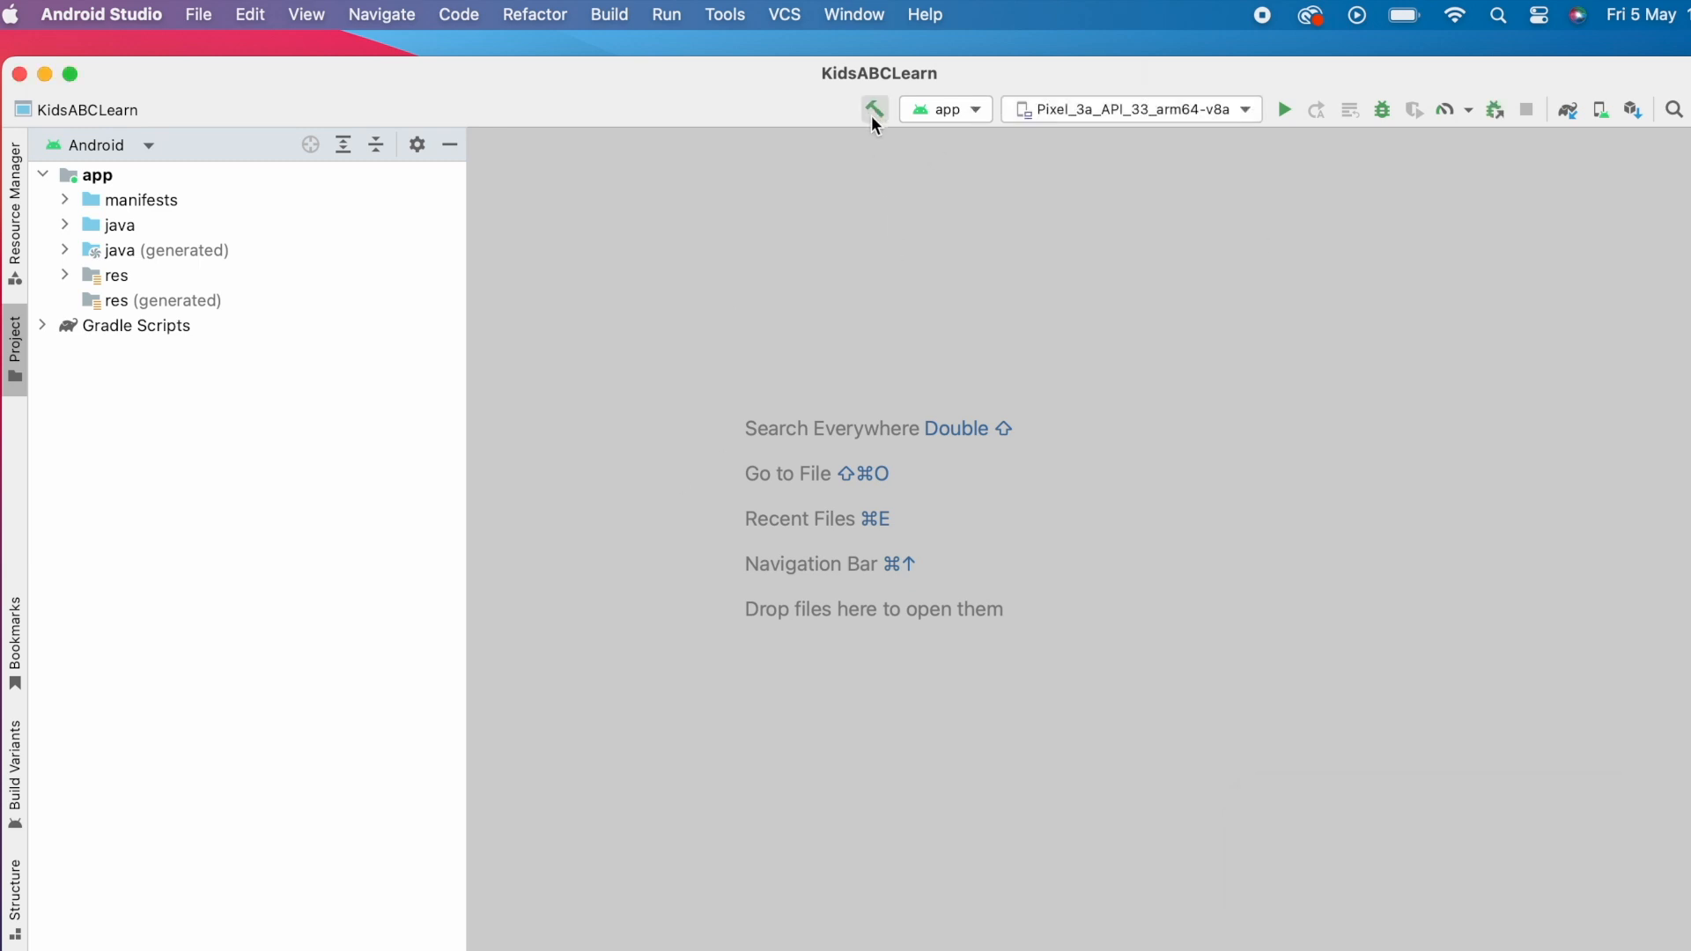
{"action": "left_click", "coordinate": [874, 109]}
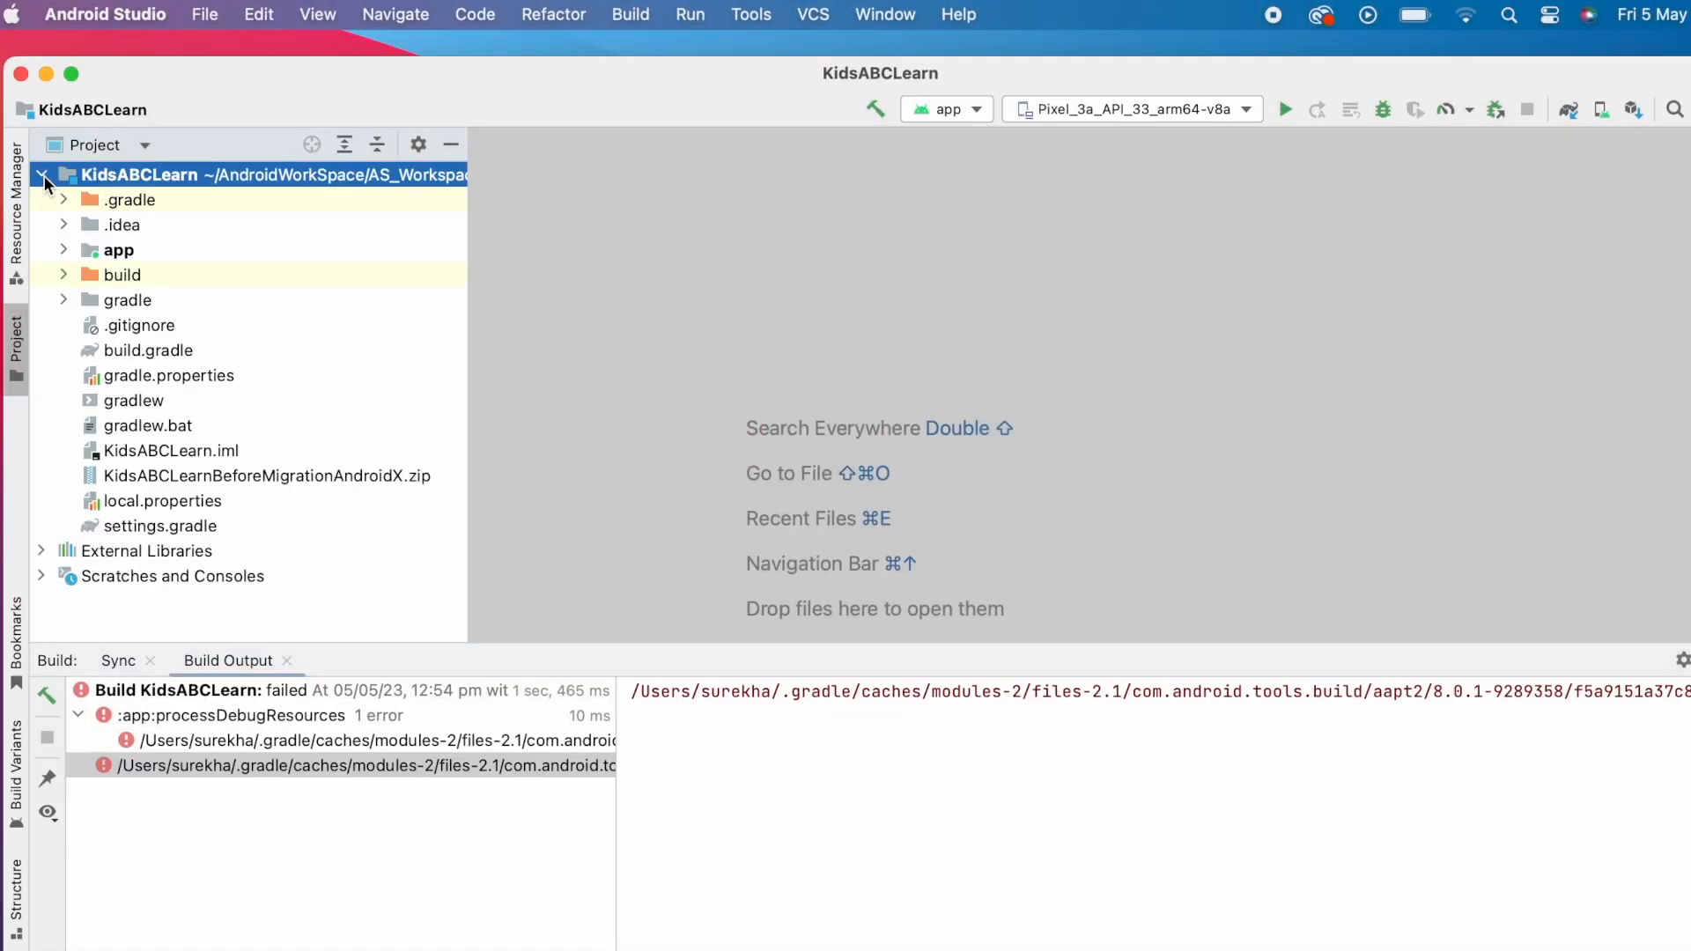
Step: Delete the project's build folder from the Project view and confirm the deletion
{"action": "left_click", "coordinate": [64, 273]}
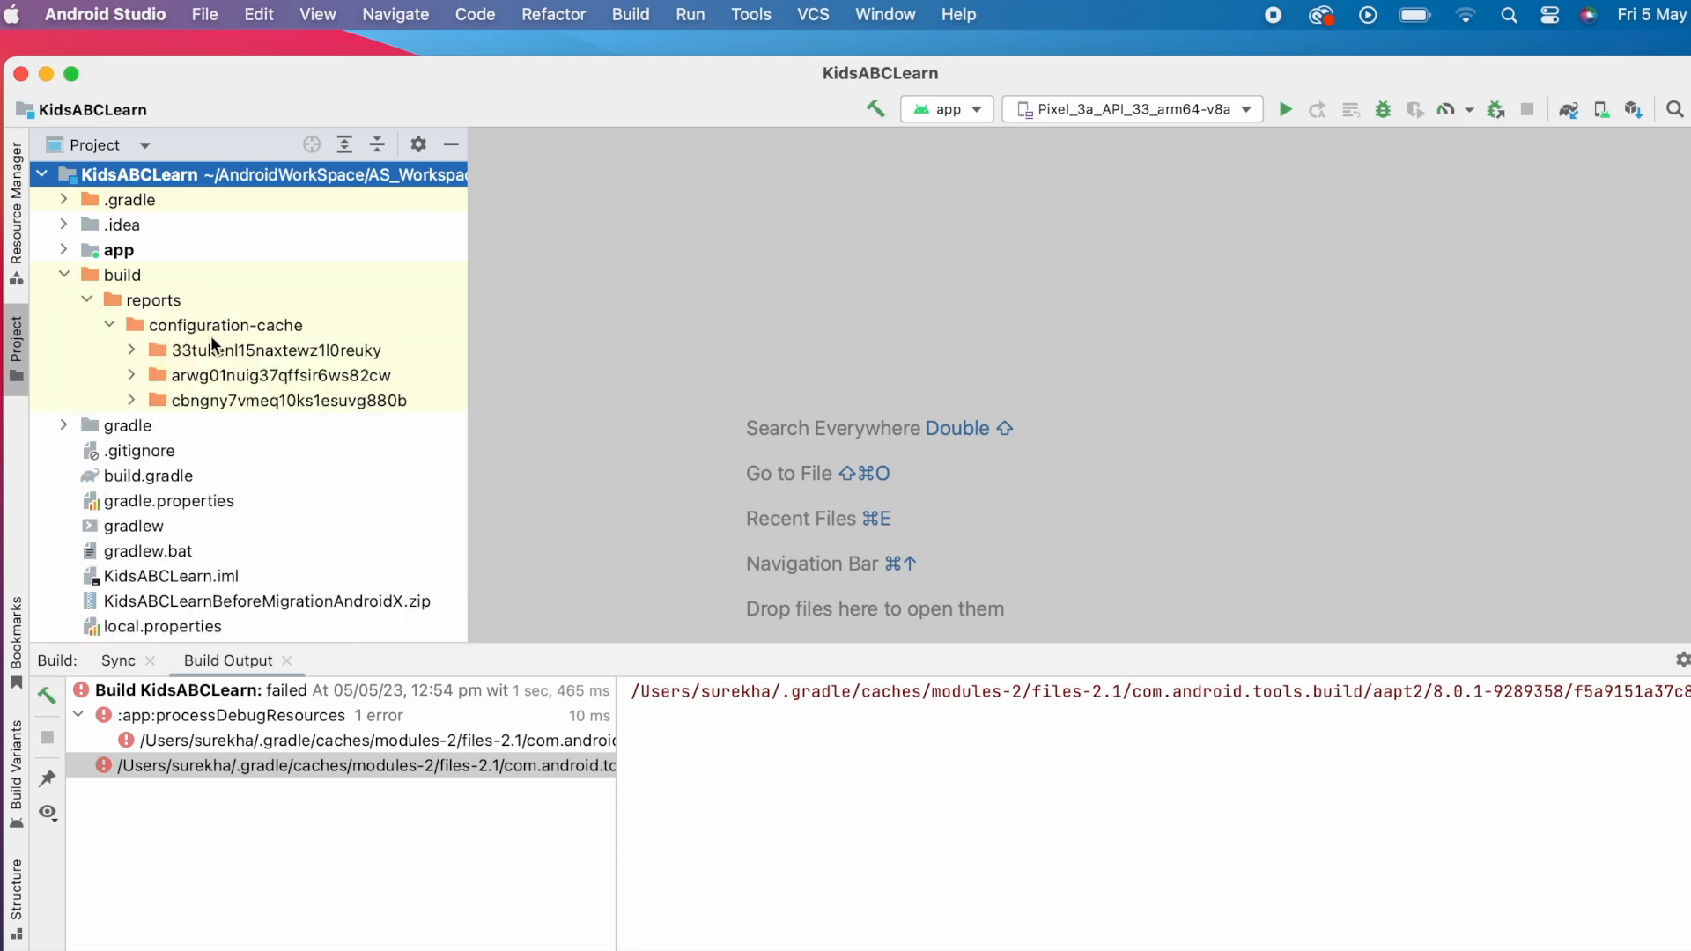
{"action": "left_click", "coordinate": [122, 274]}
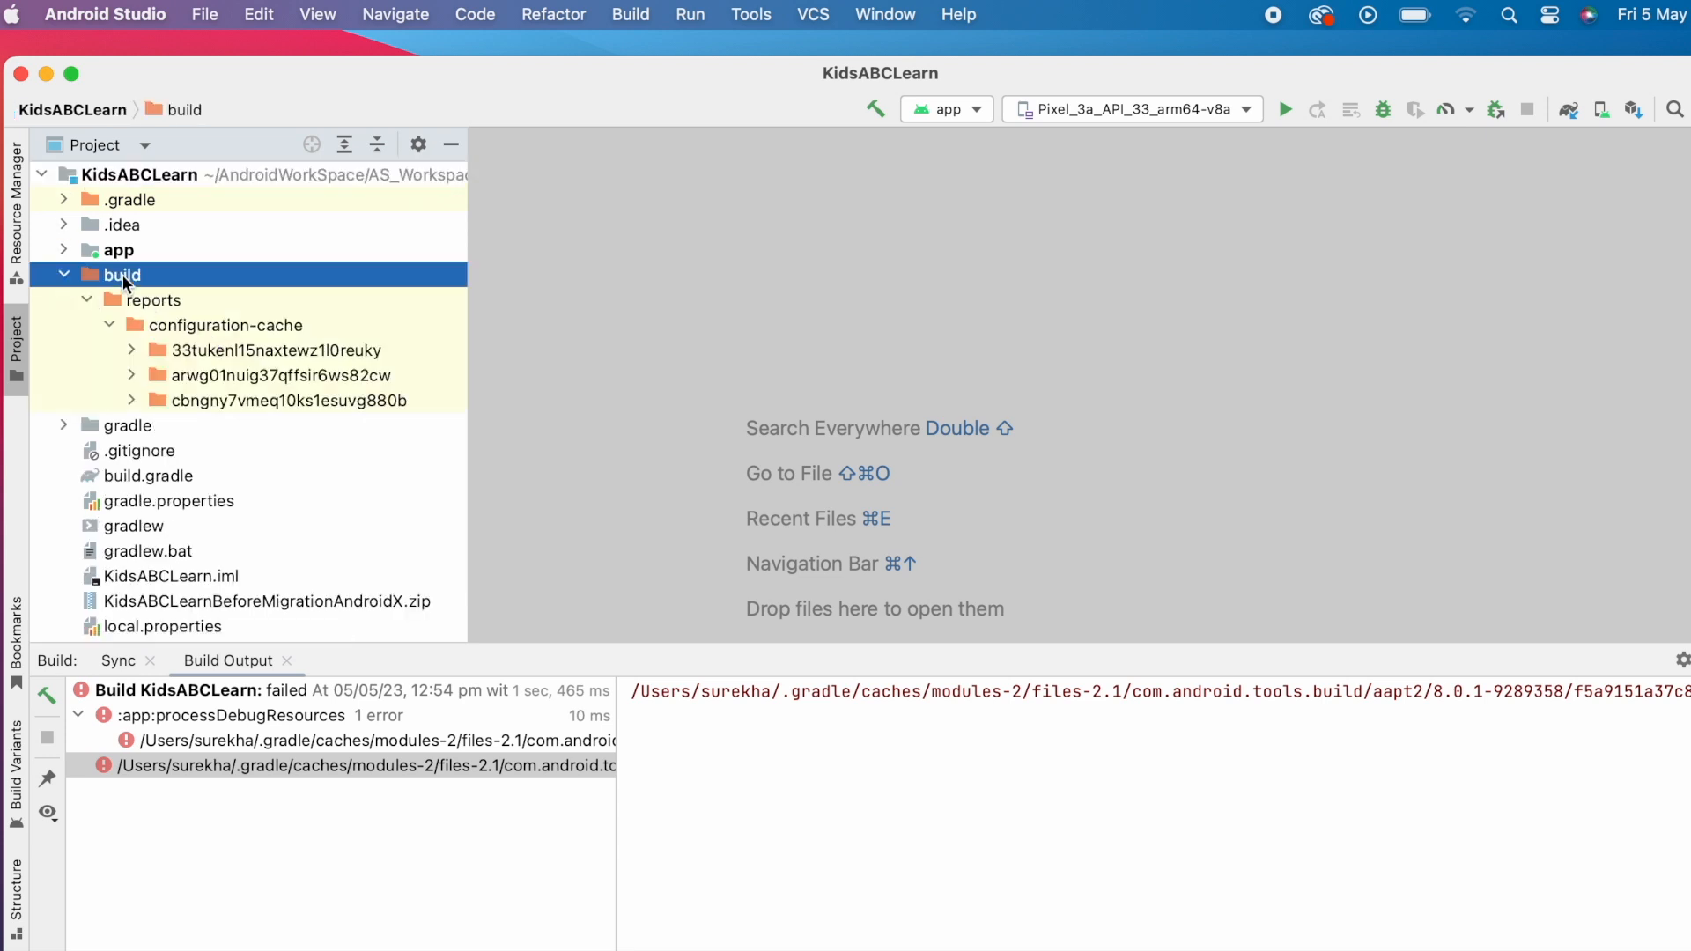
{"action": "key", "text": "Delete"}
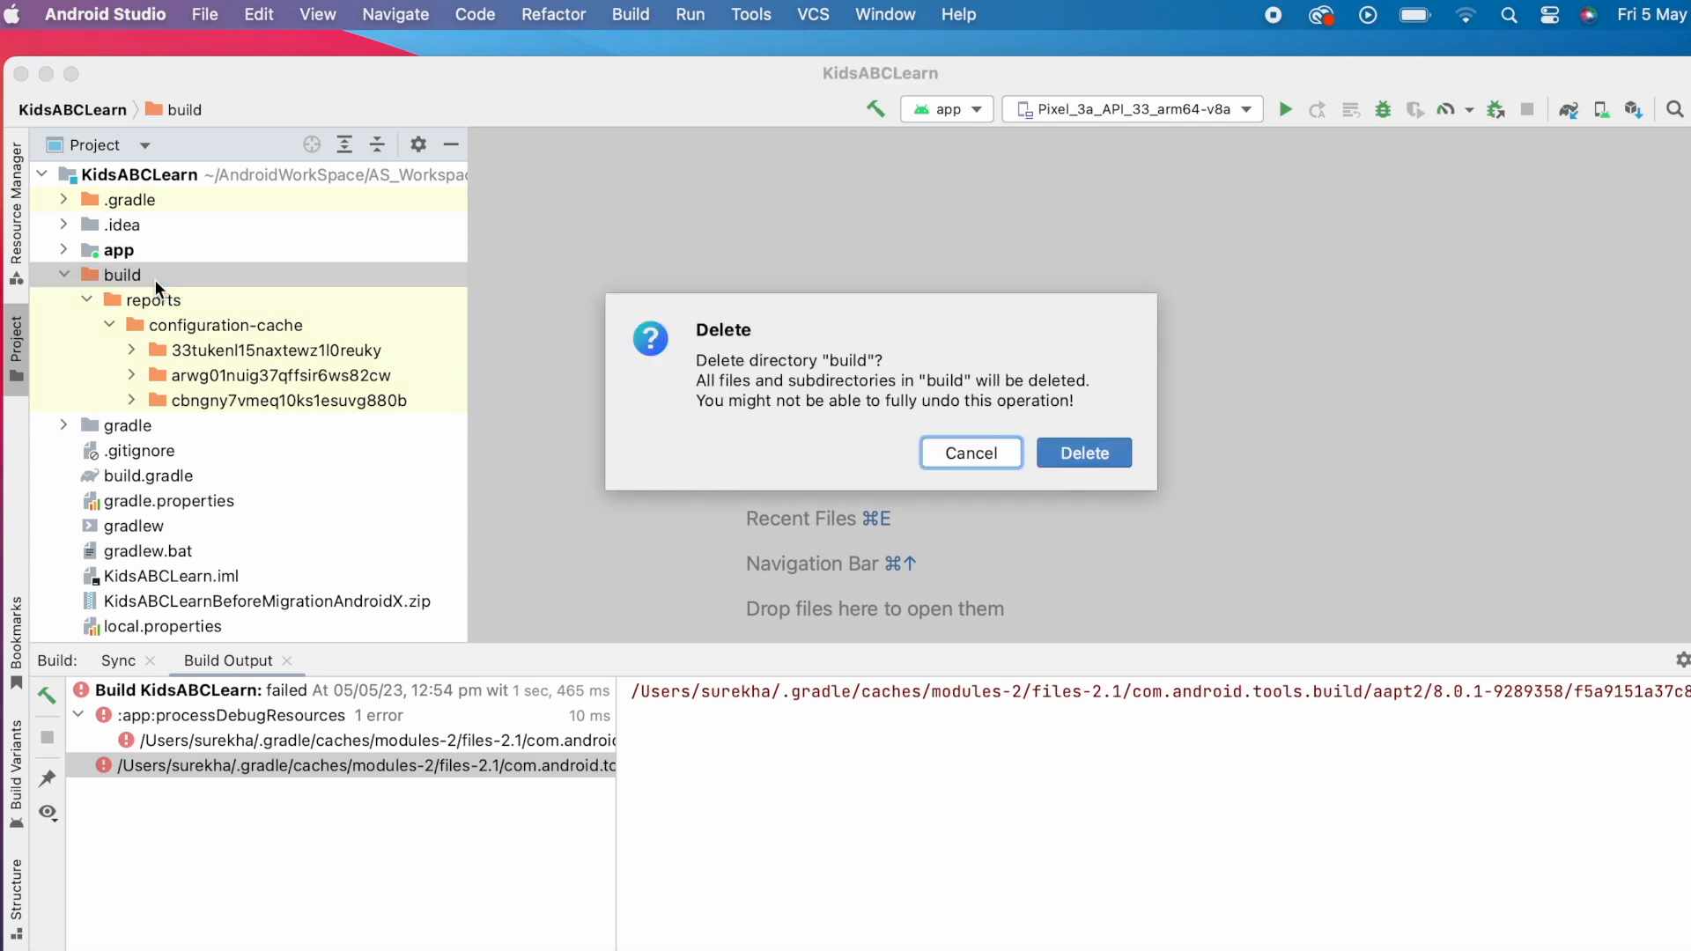
{"action": "left_click", "coordinate": [1082, 452]}
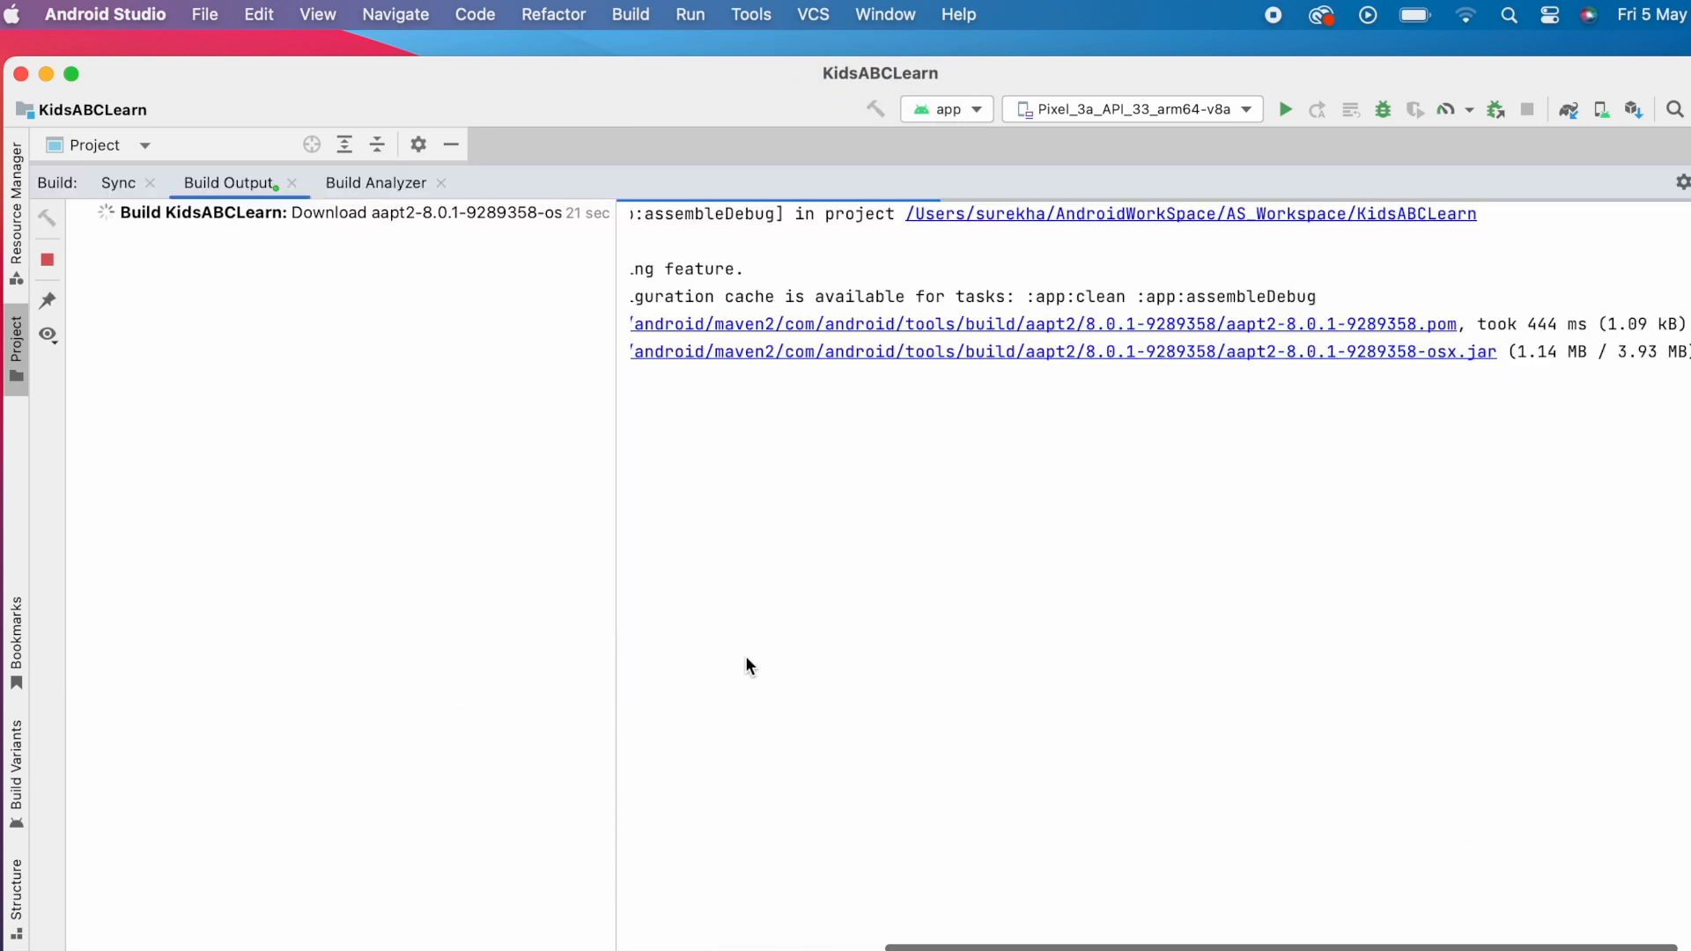
{"action": "mouse_move", "coordinate": [969, 707]}
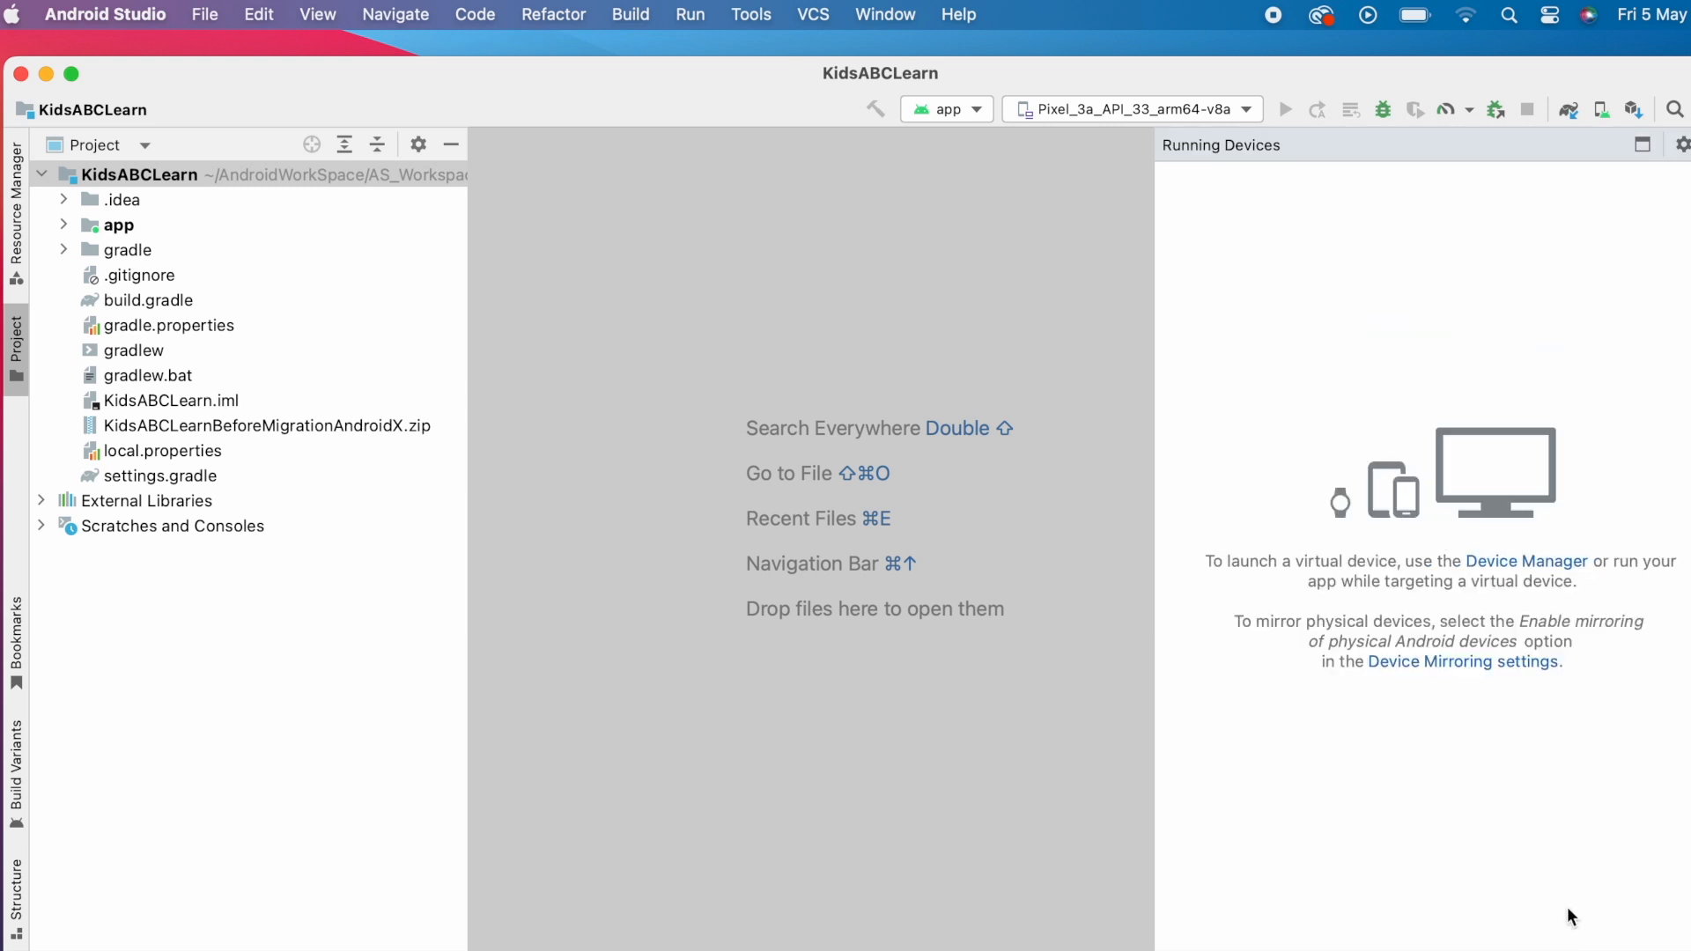
Step: Run the app on the Pixel_3a_API_33 emulator and select the regenerated .gradle folder
{"action": "left_click", "coordinate": [1283, 109]}
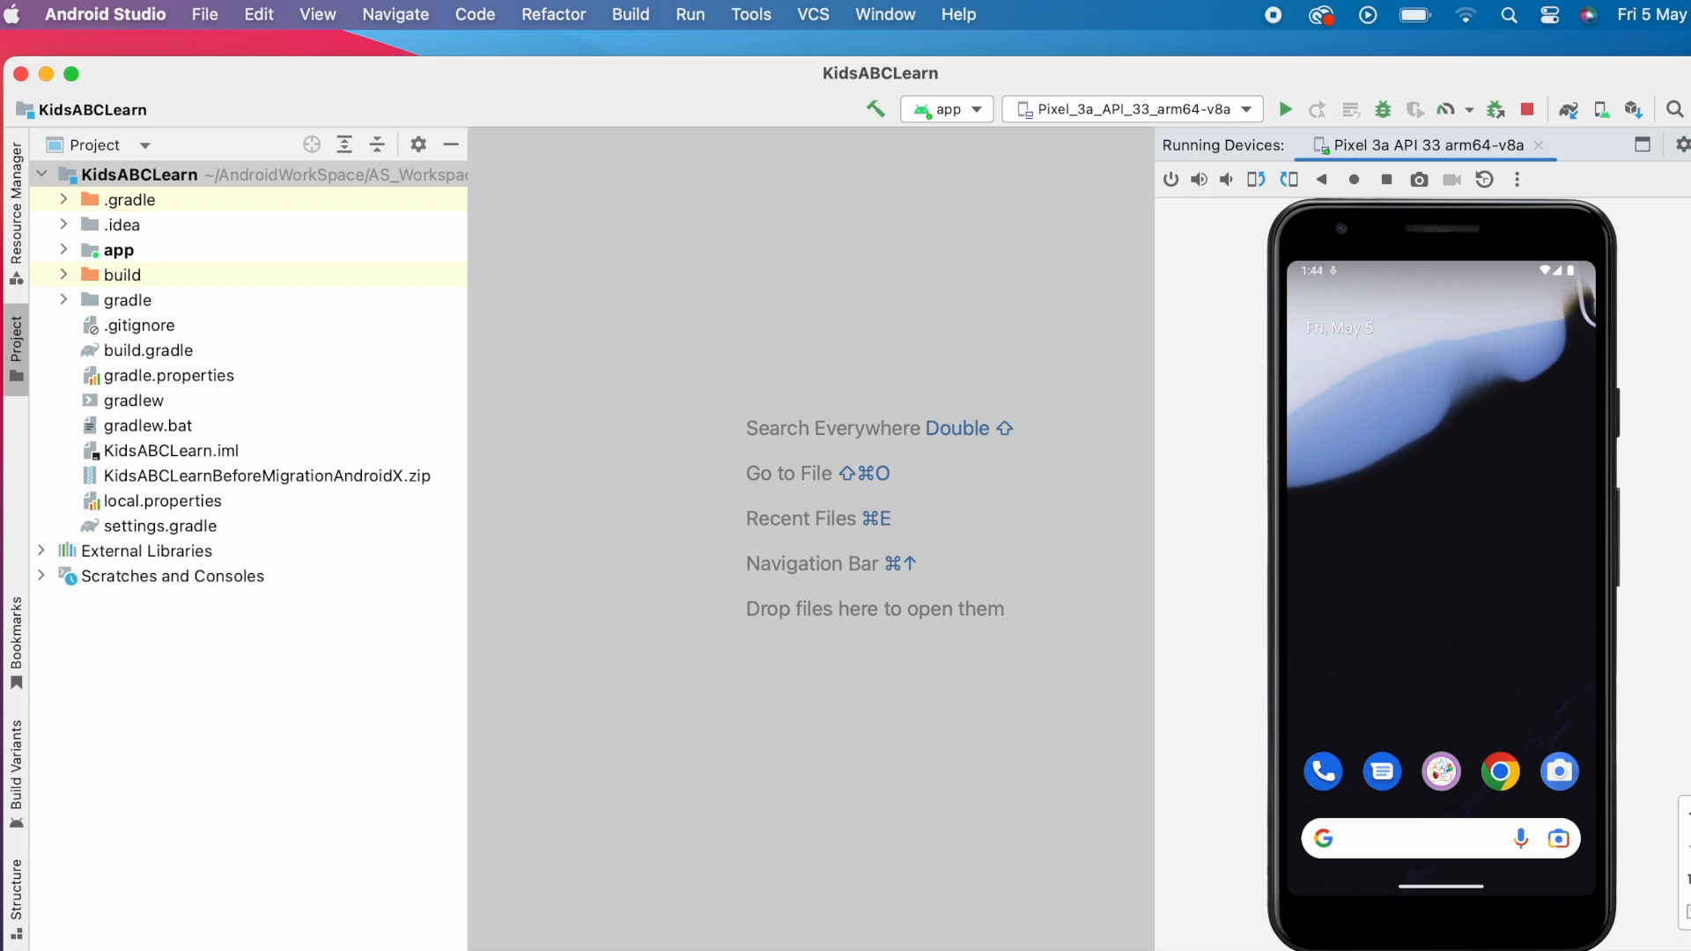
{"action": "left_click", "coordinate": [1282, 109]}
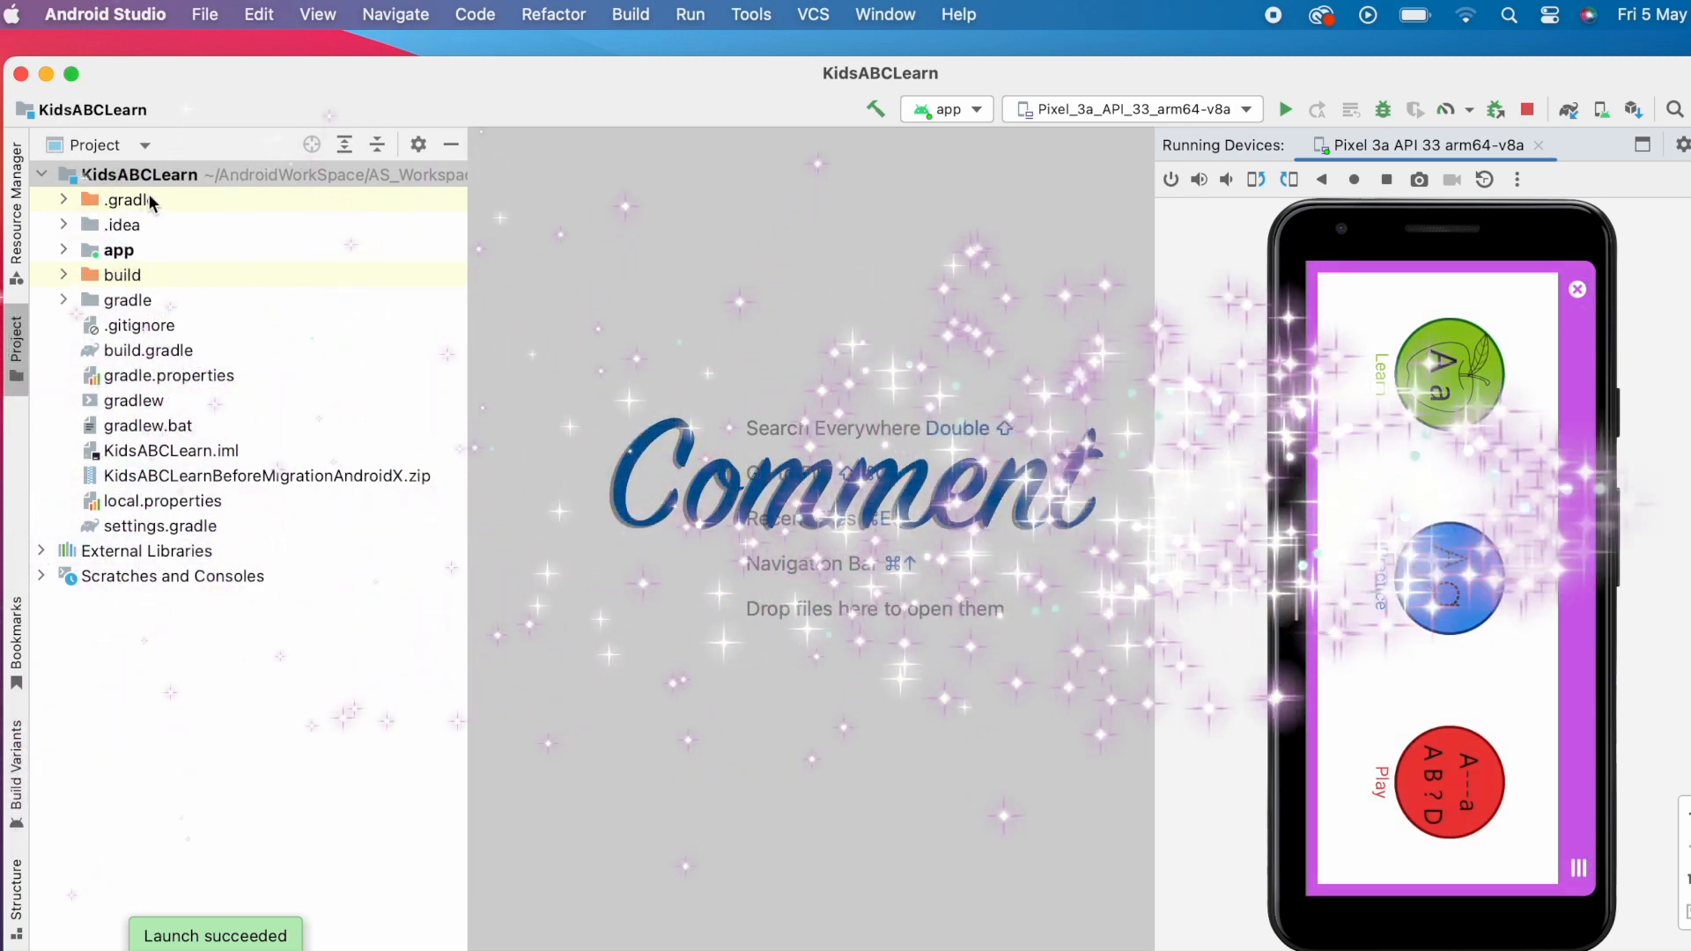
{"action": "left_click", "coordinate": [129, 200]}
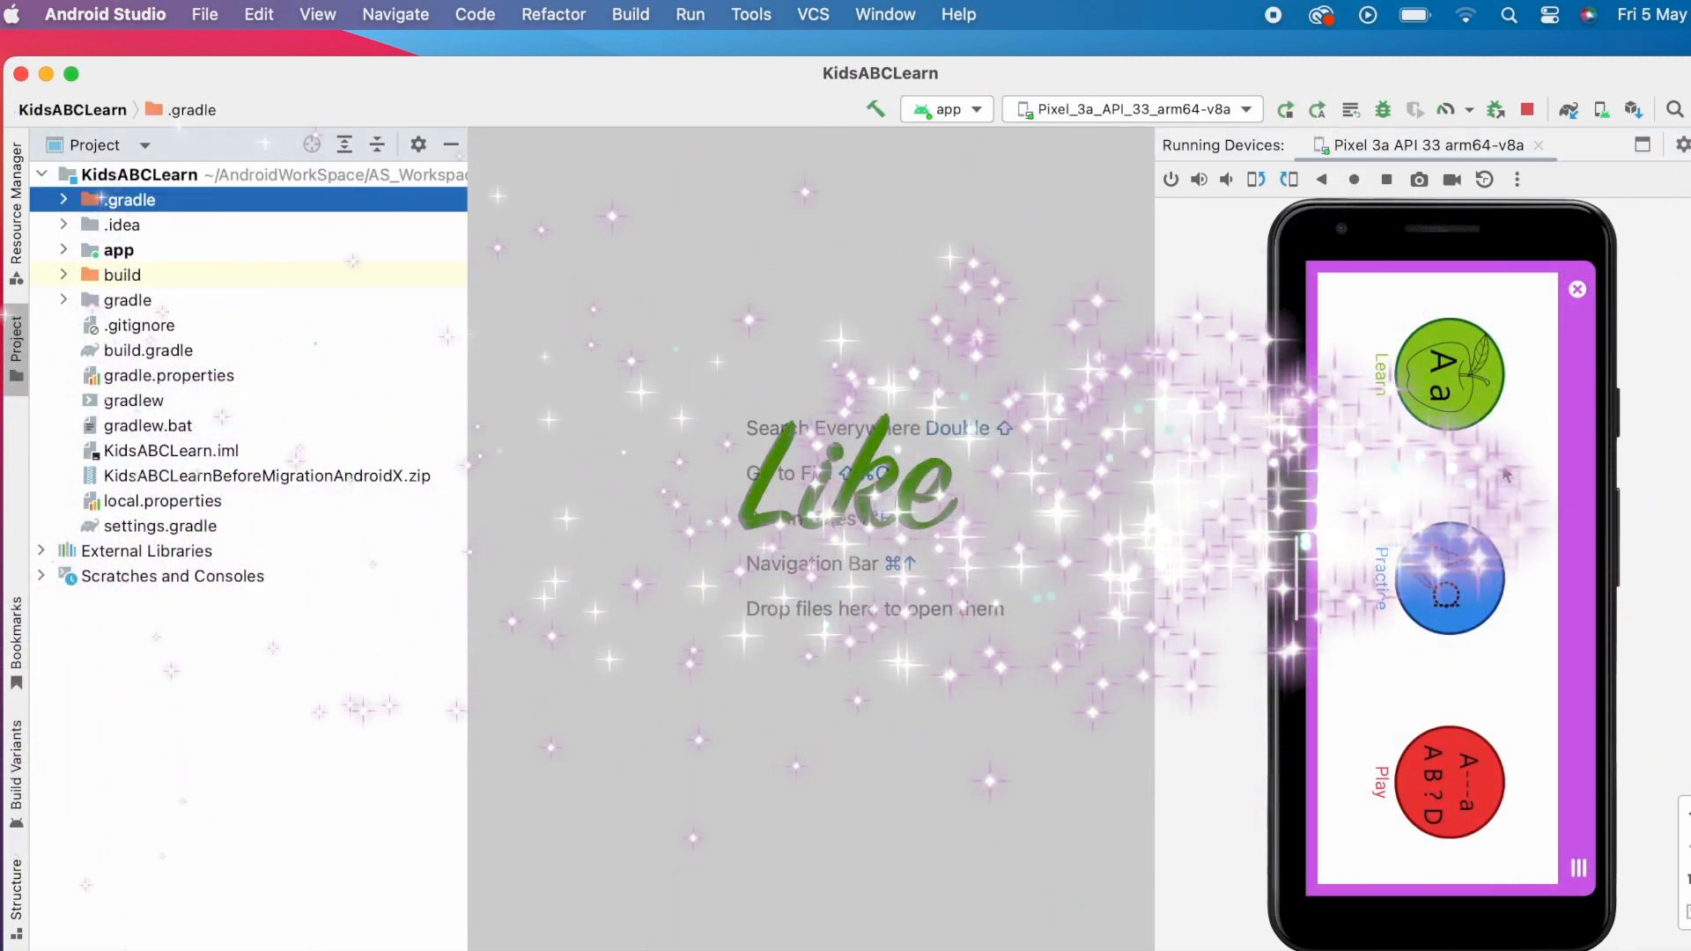